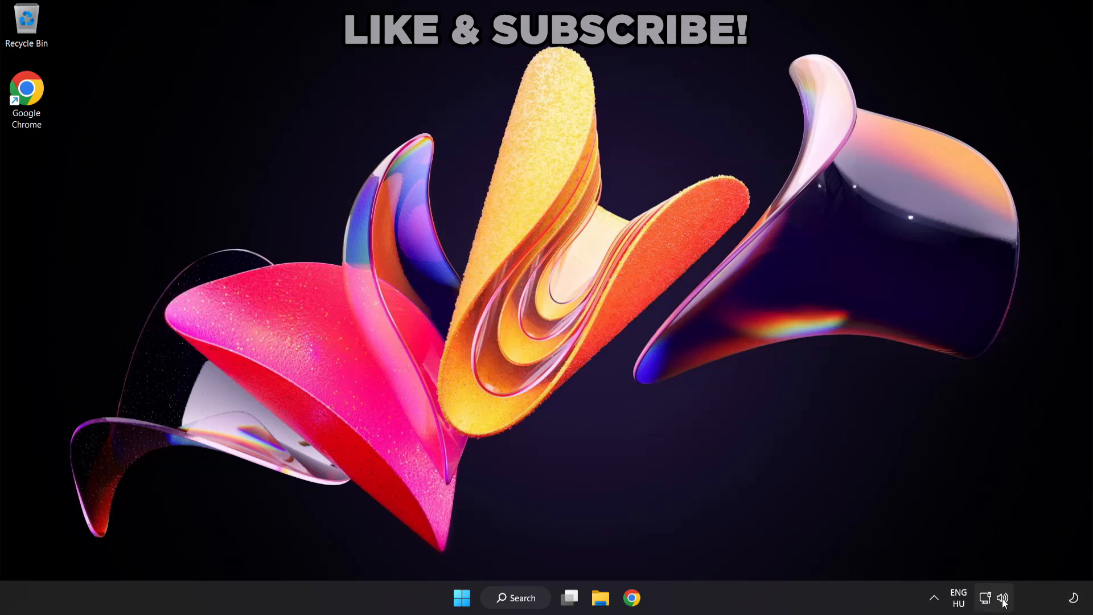
- Switch audio output to Speakers (High Definition Audio Device) from Quick Settings, then dismiss it
left_click(1003, 598)
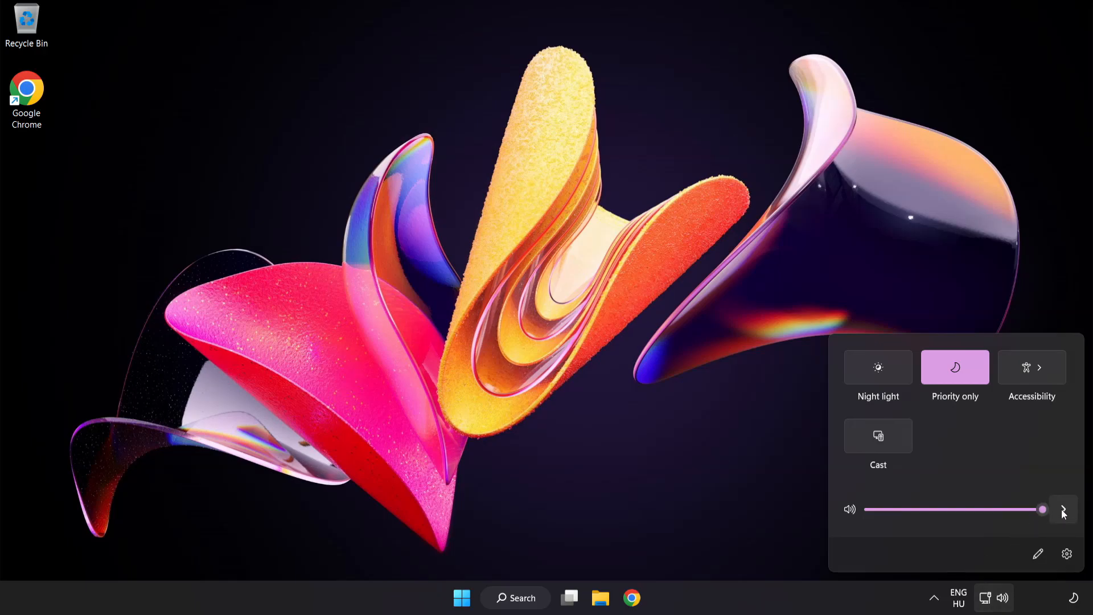
left_click(1063, 509)
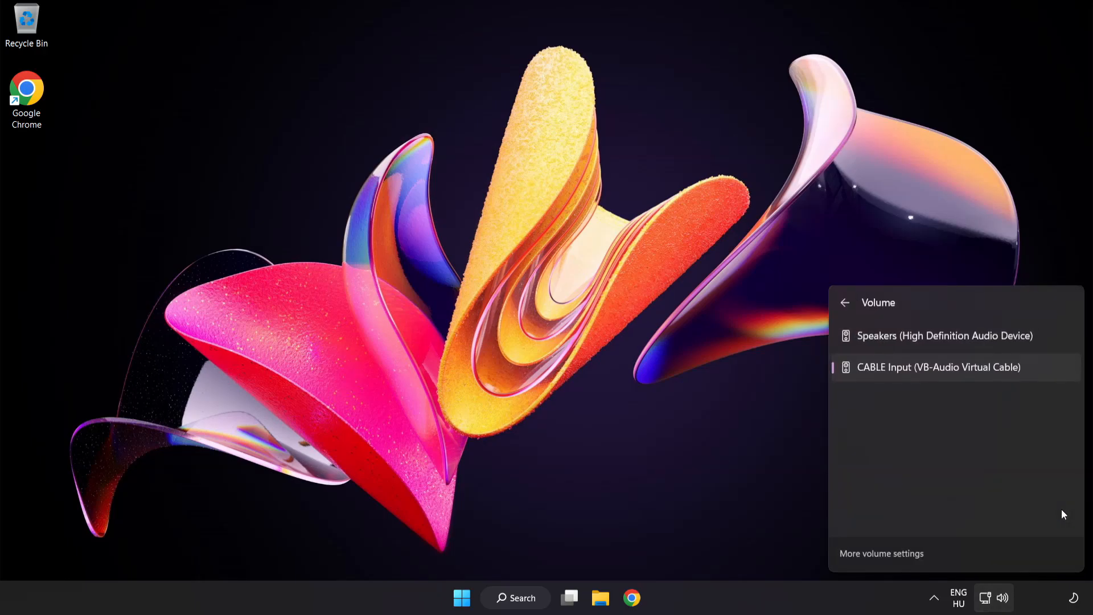
mouse_move(878, 404)
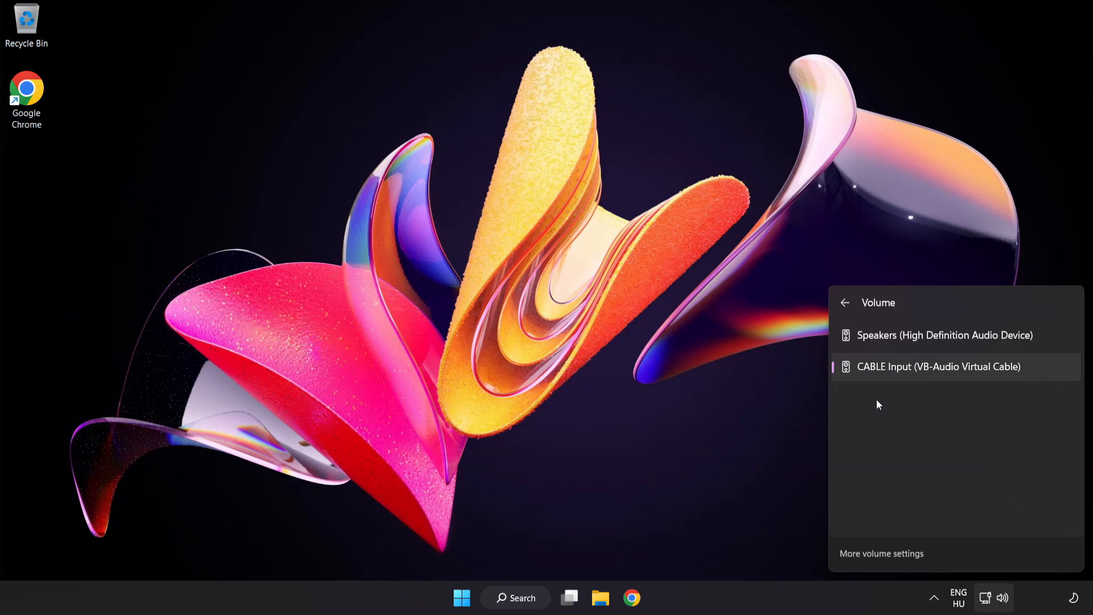
mouse_move(931, 335)
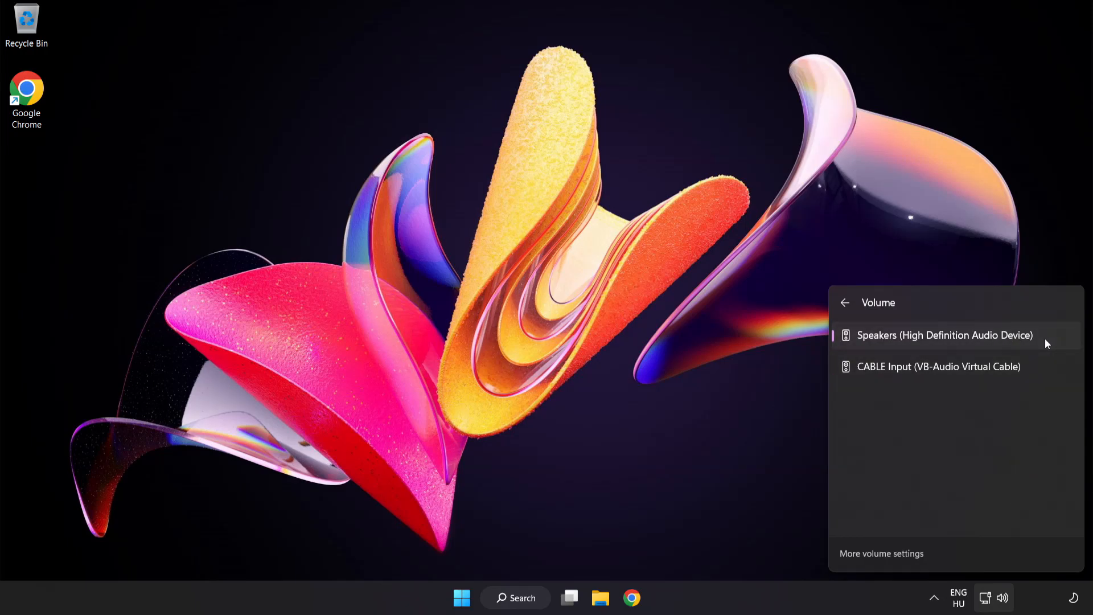
left_click(533, 312)
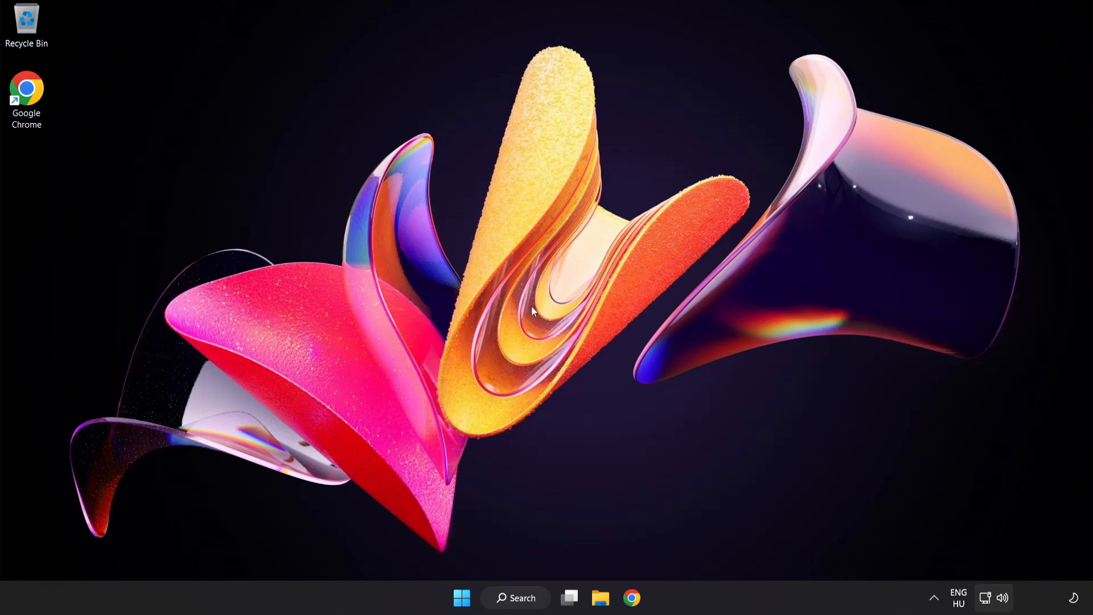
mouse_move(1003, 602)
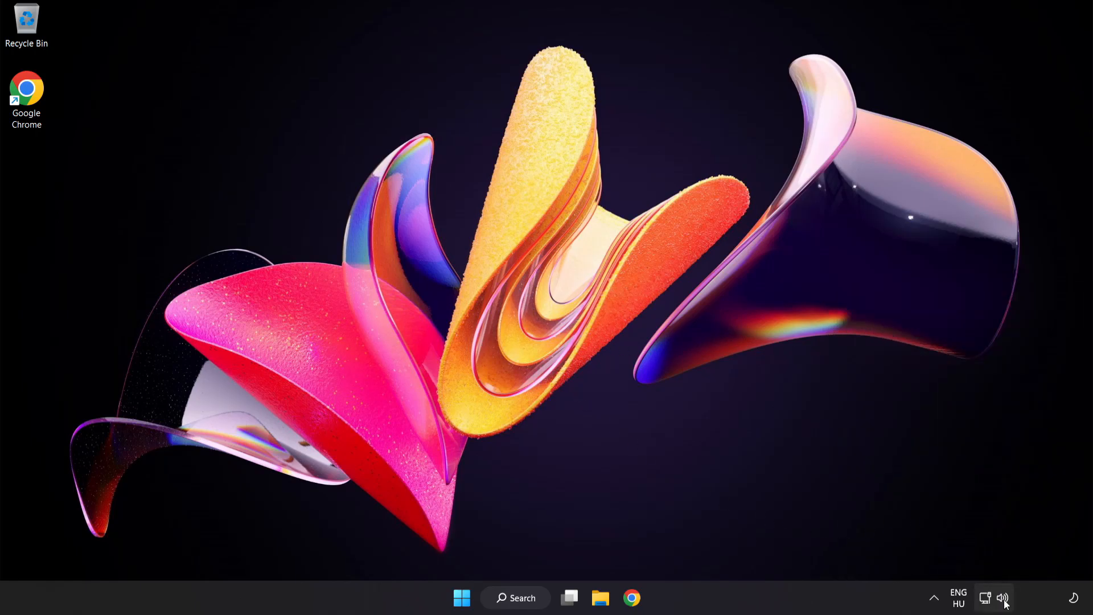
- Reset sound devices and app volumes in the volume mixer, then close Settings
right_click(1003, 597)
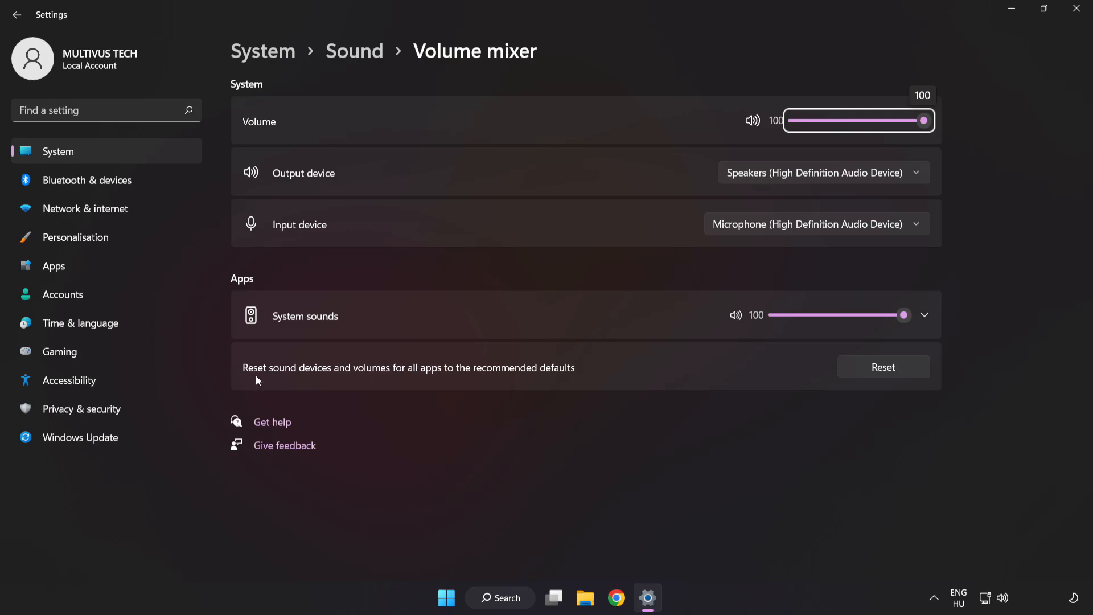
mouse_move(577, 375)
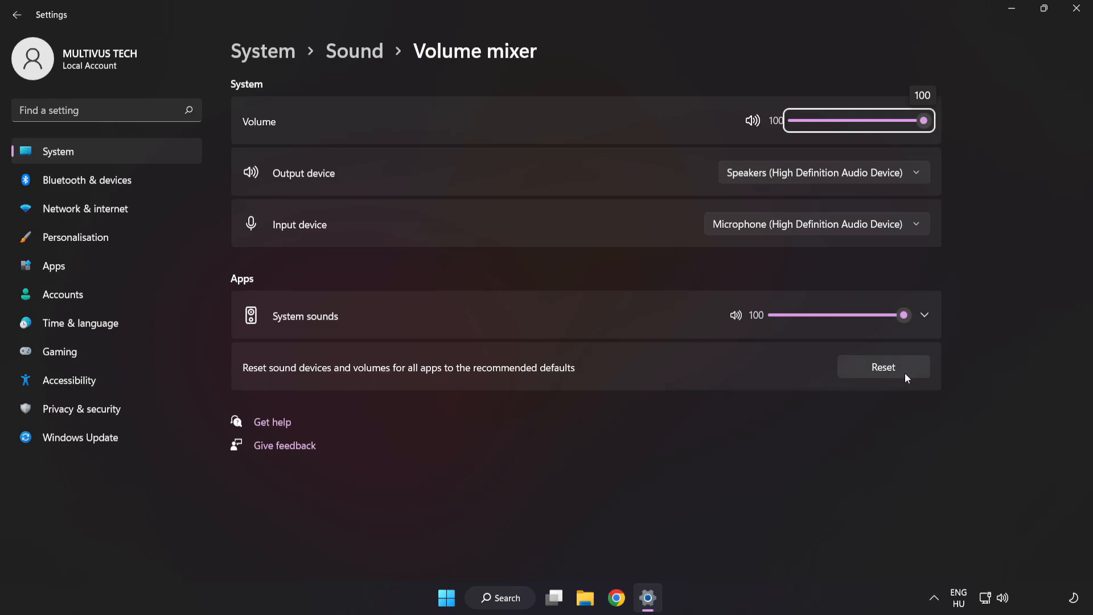
left_click(882, 367)
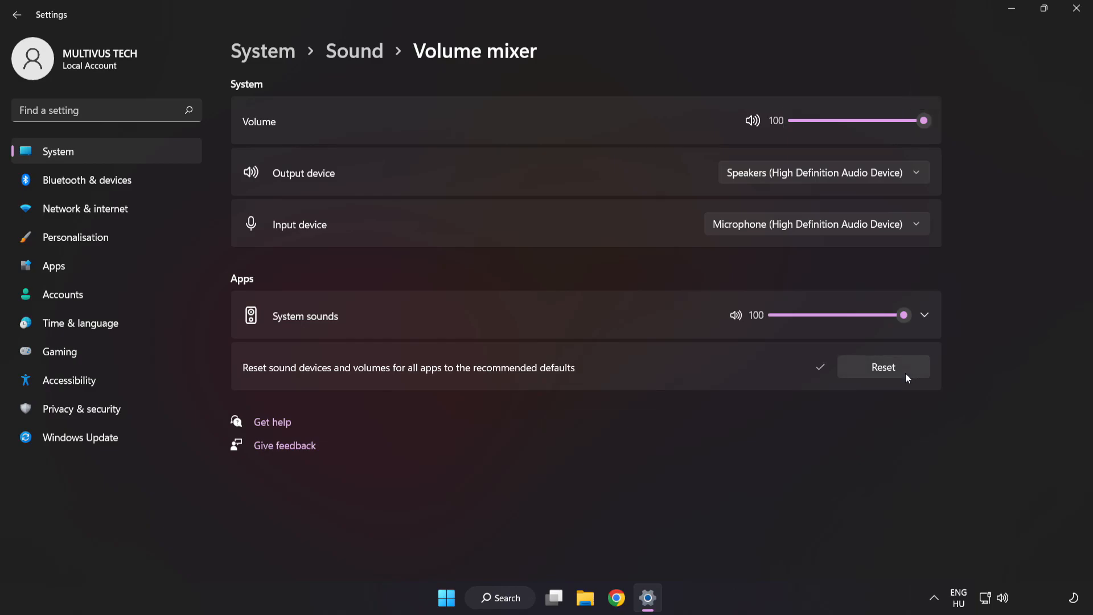
mouse_move(889, 71)
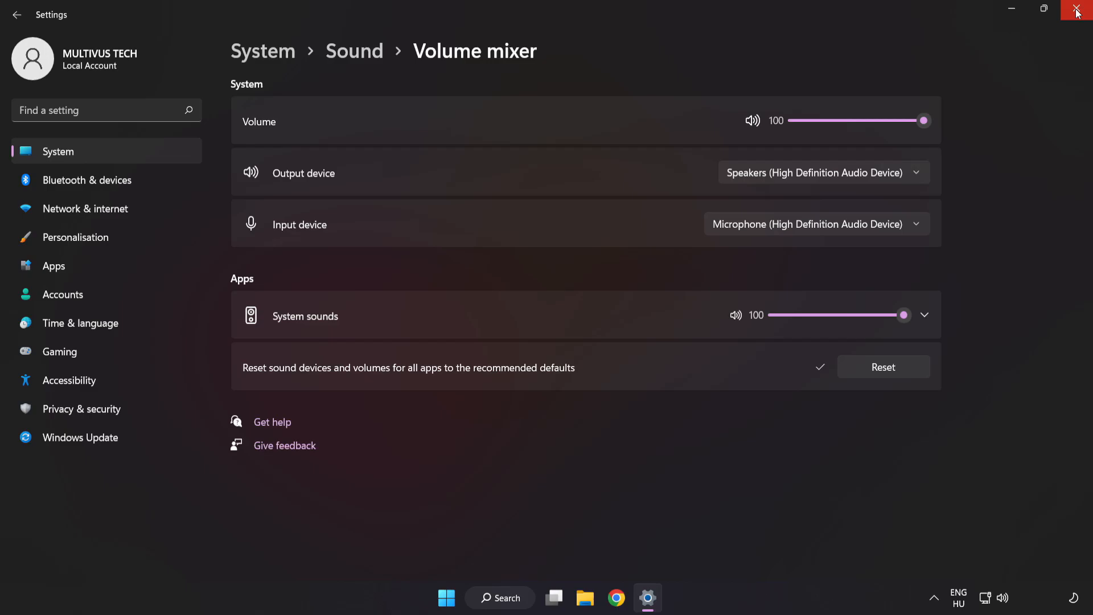
left_click(1077, 13)
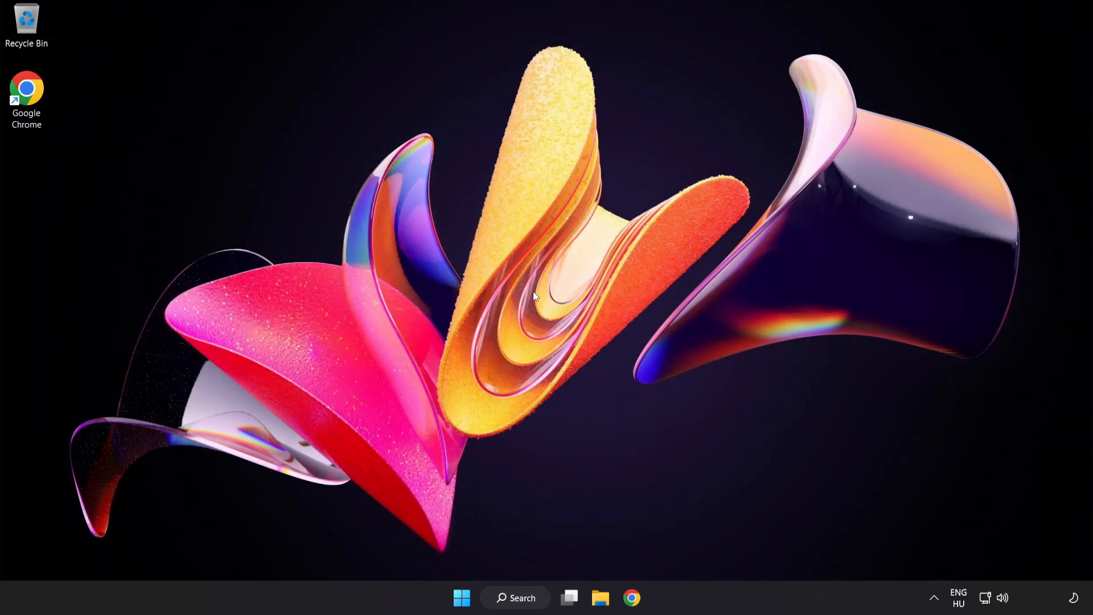
mouse_move(1004, 597)
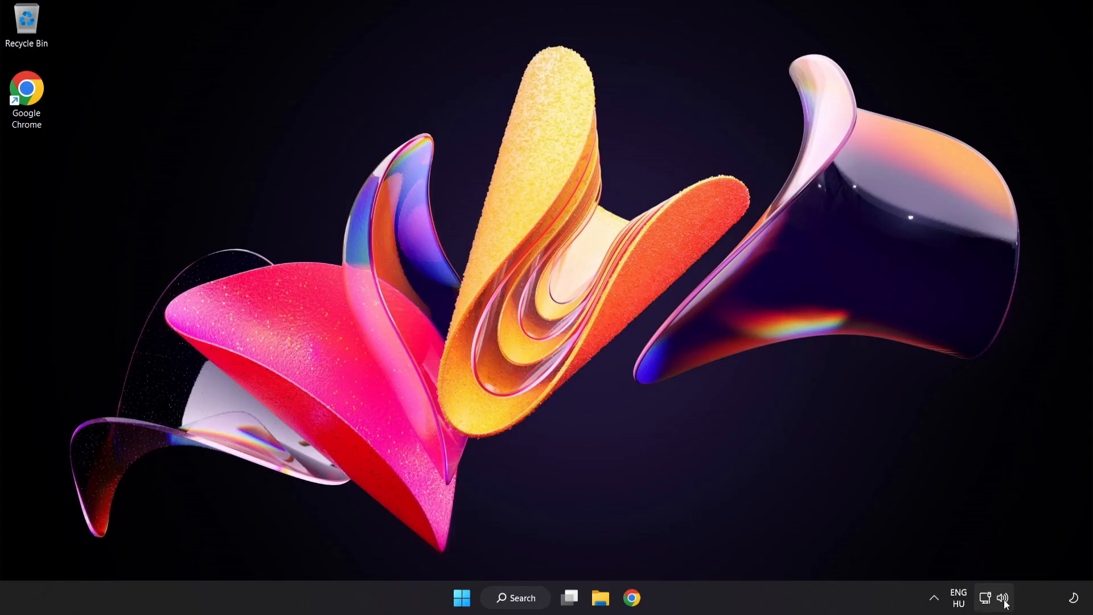
- Open the Sound settings page and launch More sound settings under Advanced
right_click(1004, 597)
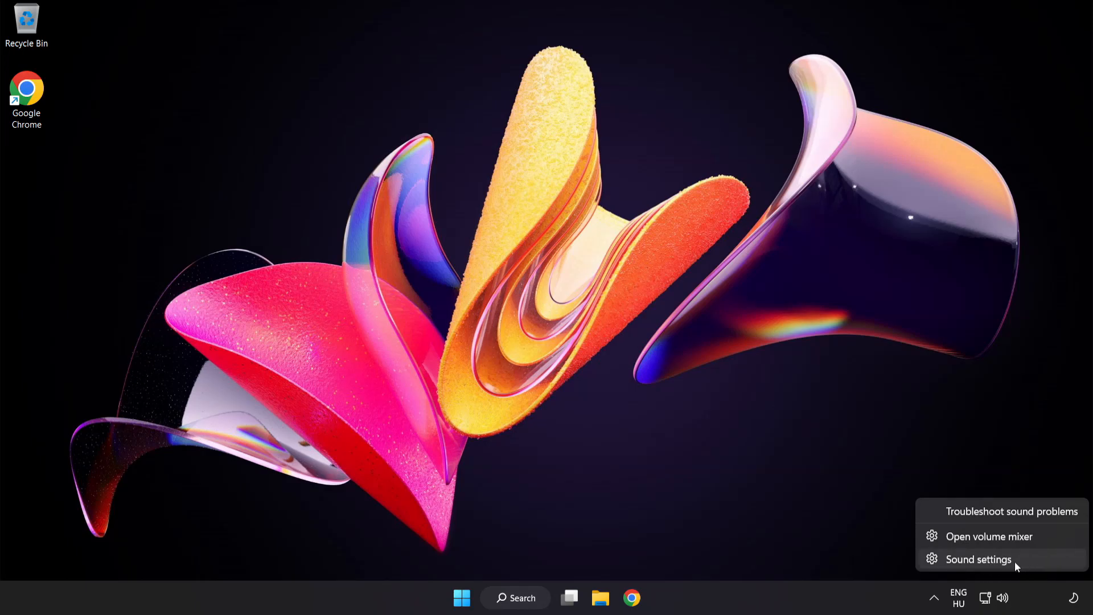
left_click(977, 559)
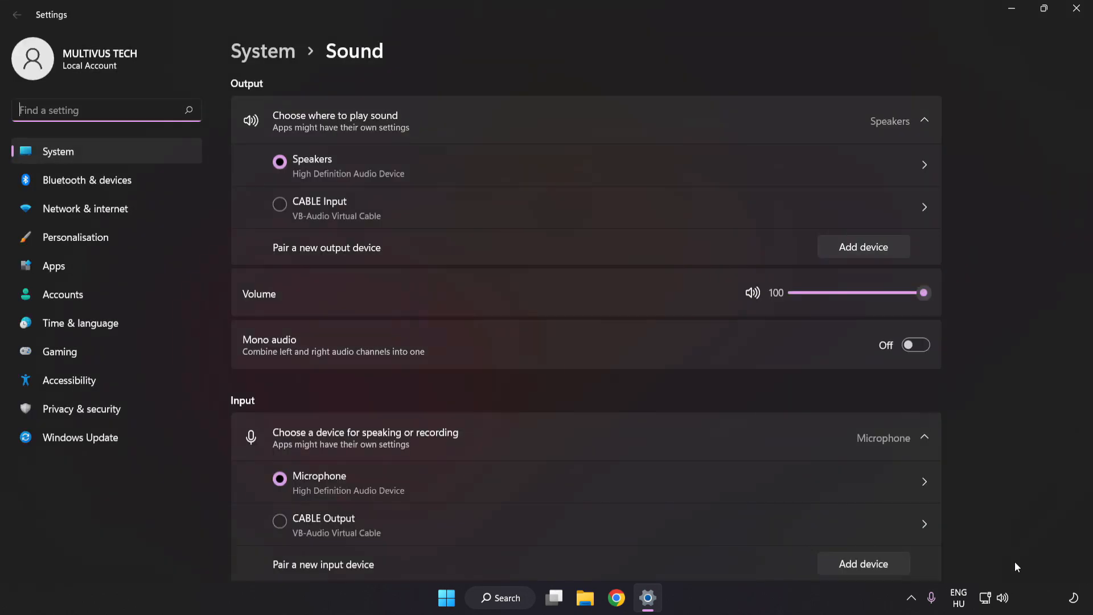
mouse_move(315, 280)
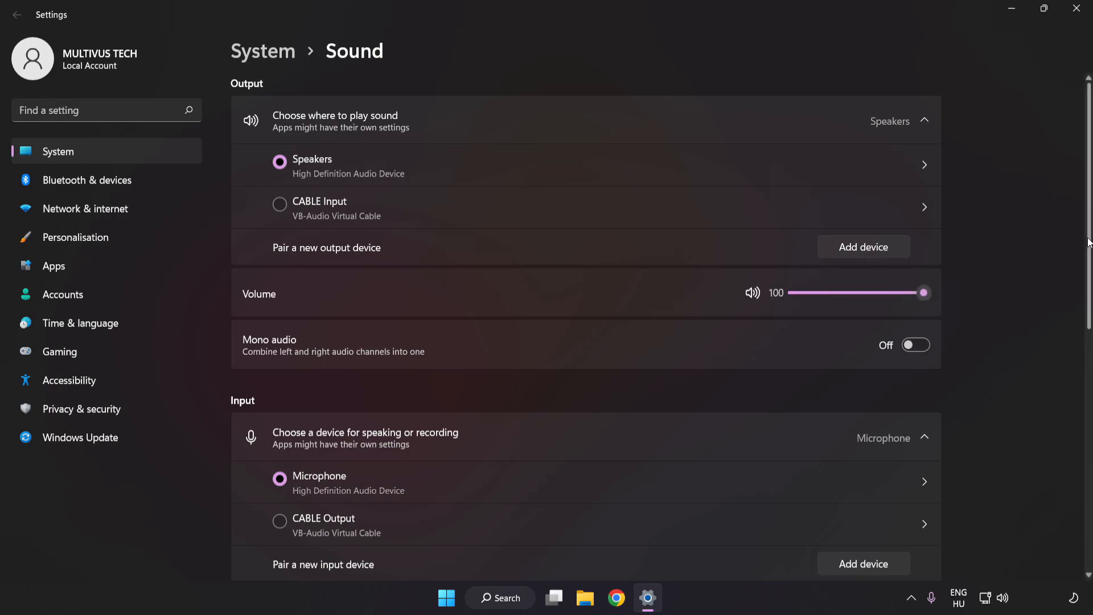
scroll("down", 3)
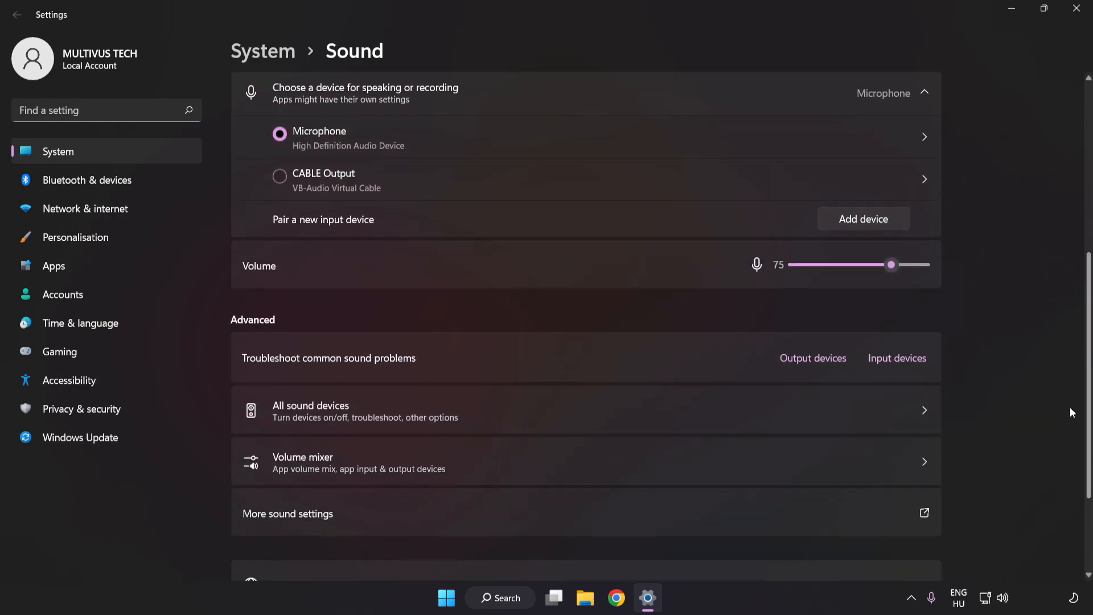
scroll("down", 3)
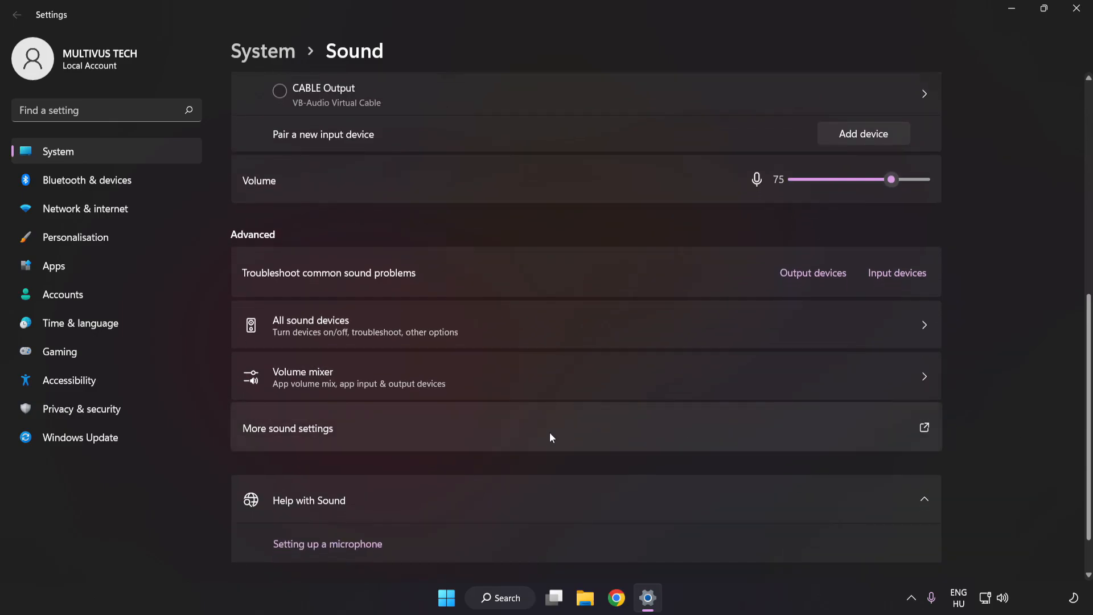
mouse_move(316, 439)
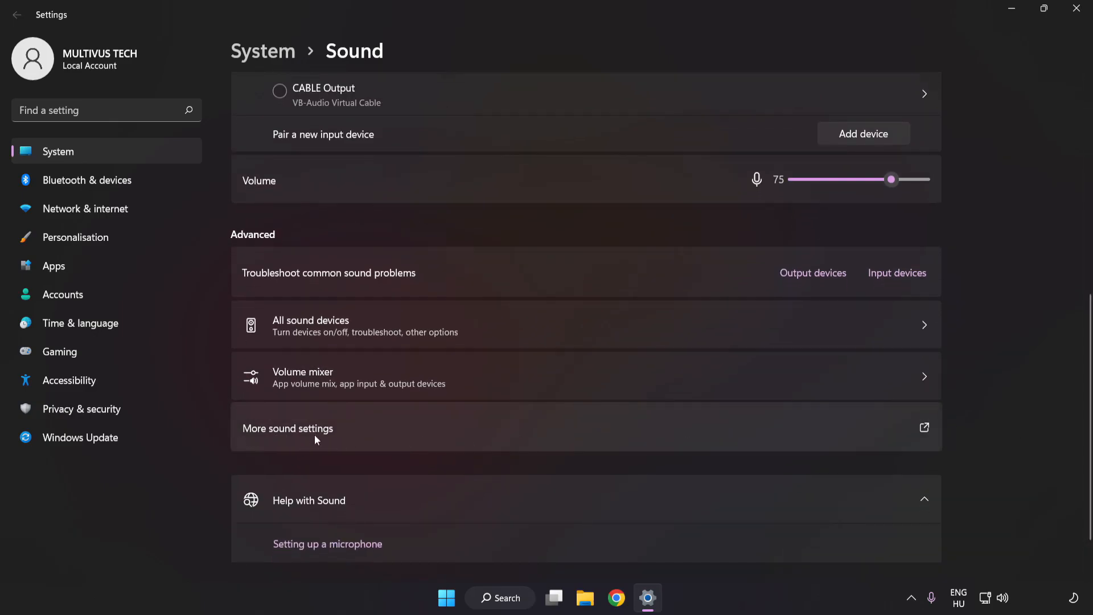
left_click(287, 429)
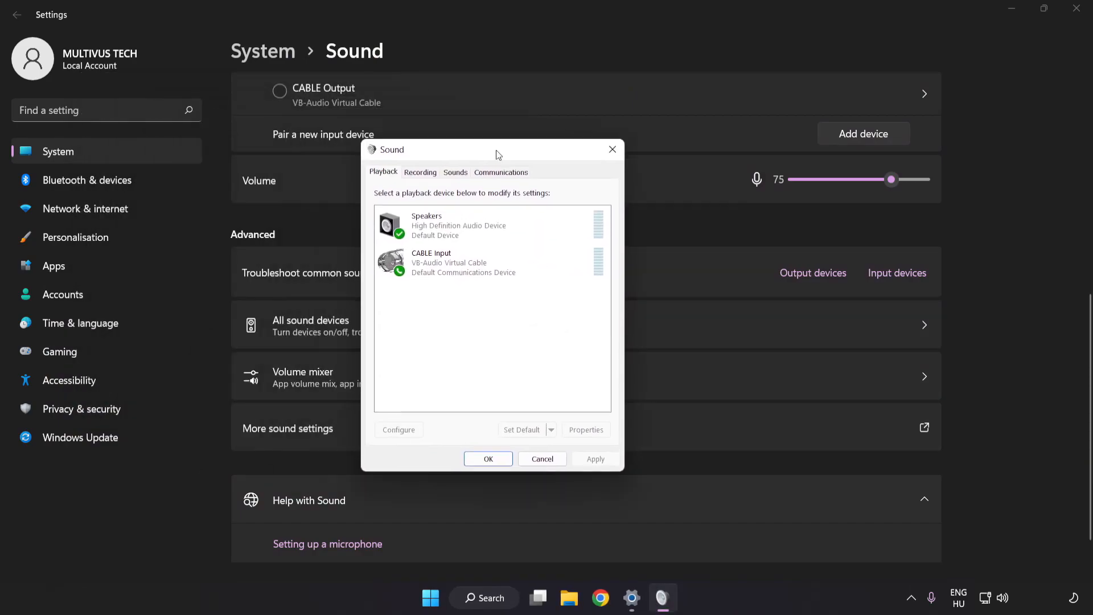
- Disable the CABLE Input playback device and select Speakers in the Sound dialog
left_click_drag(453, 149, 502, 158)
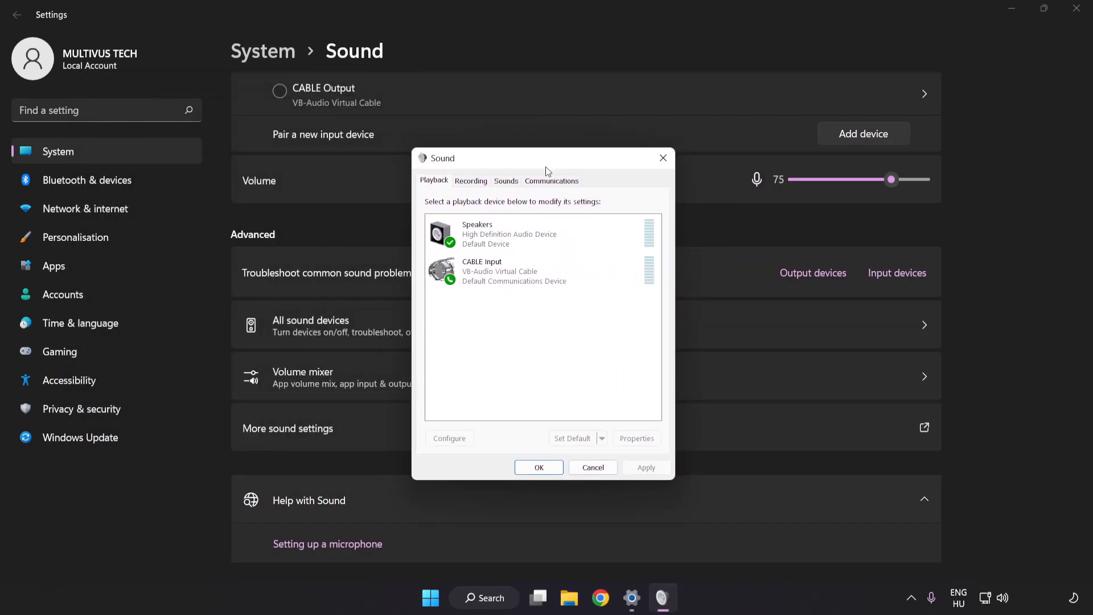
left_click(509, 271)
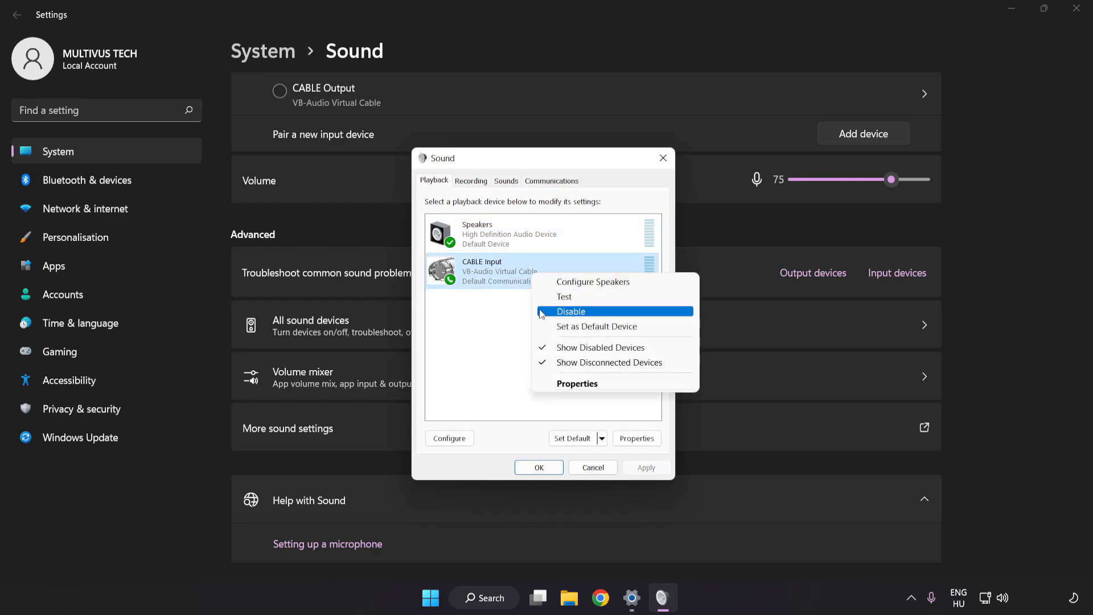
left_click(571, 311)
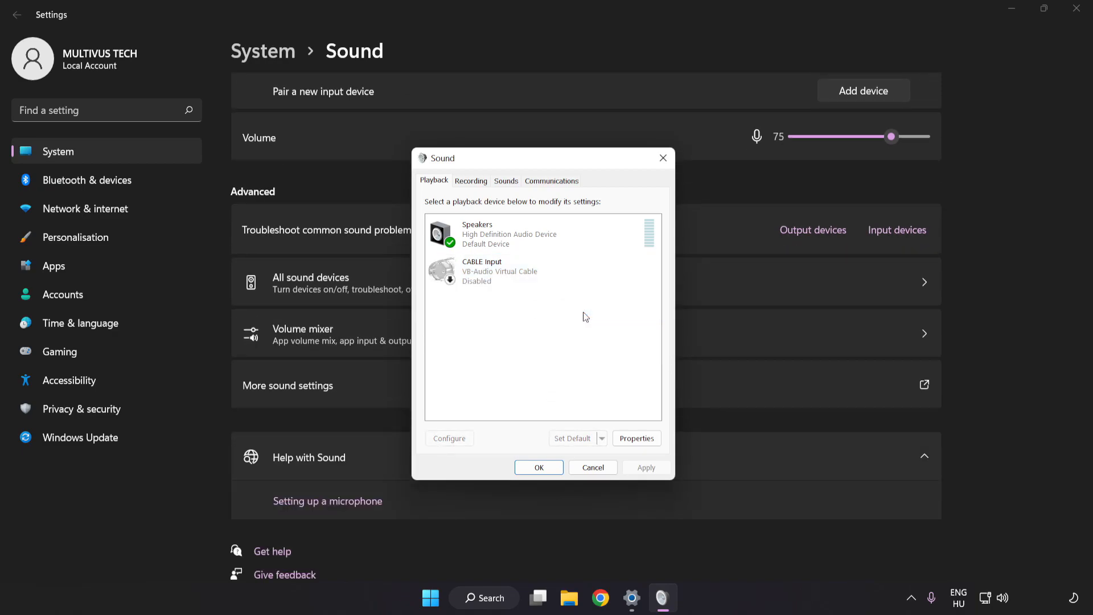
left_click(509, 234)
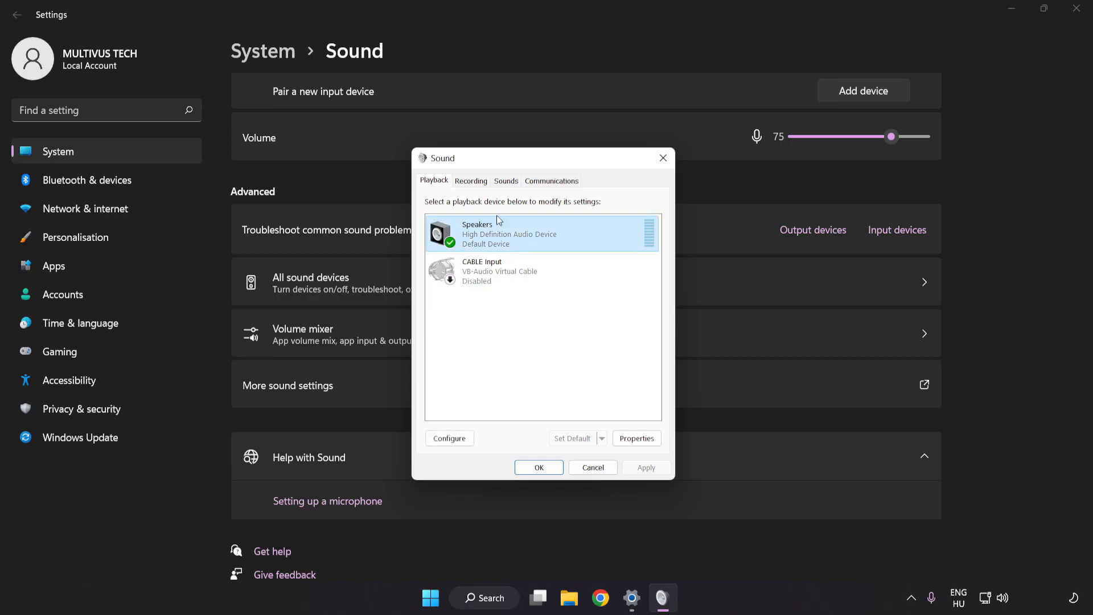
- Configure Speakers as 7.1 Surround with all optional and full-range speakers enabled
right_click(544, 233)
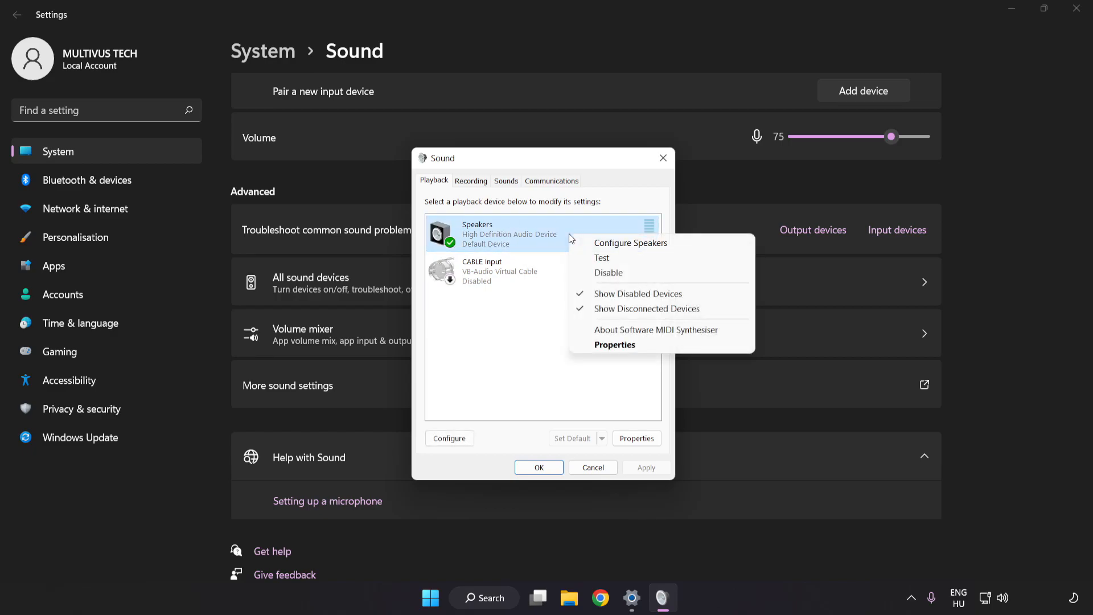
mouse_move(629, 243)
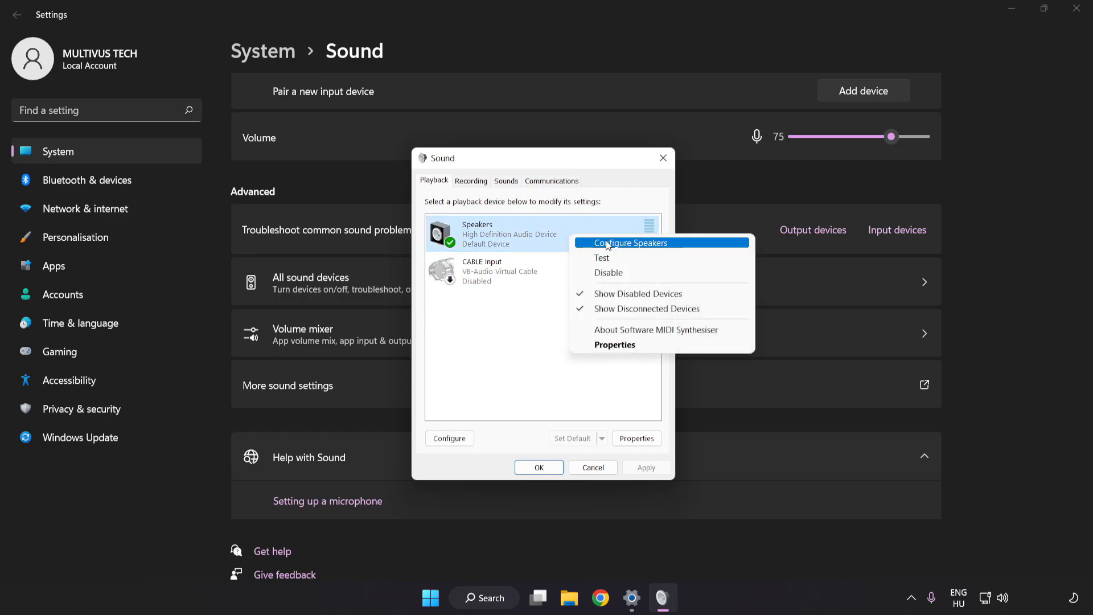
mouse_move(678, 249)
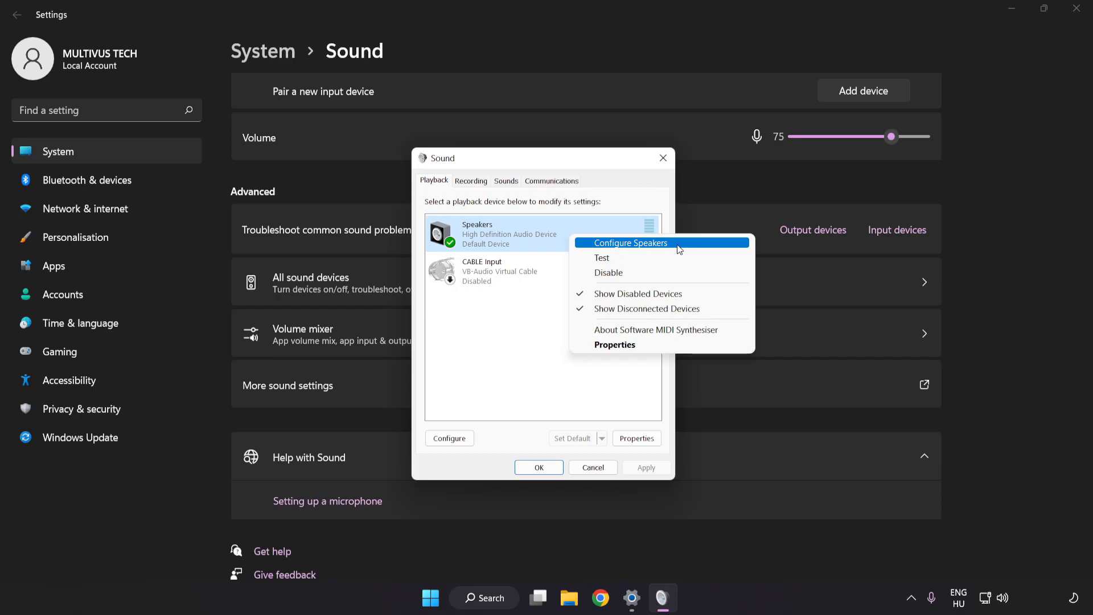
left_click(631, 242)
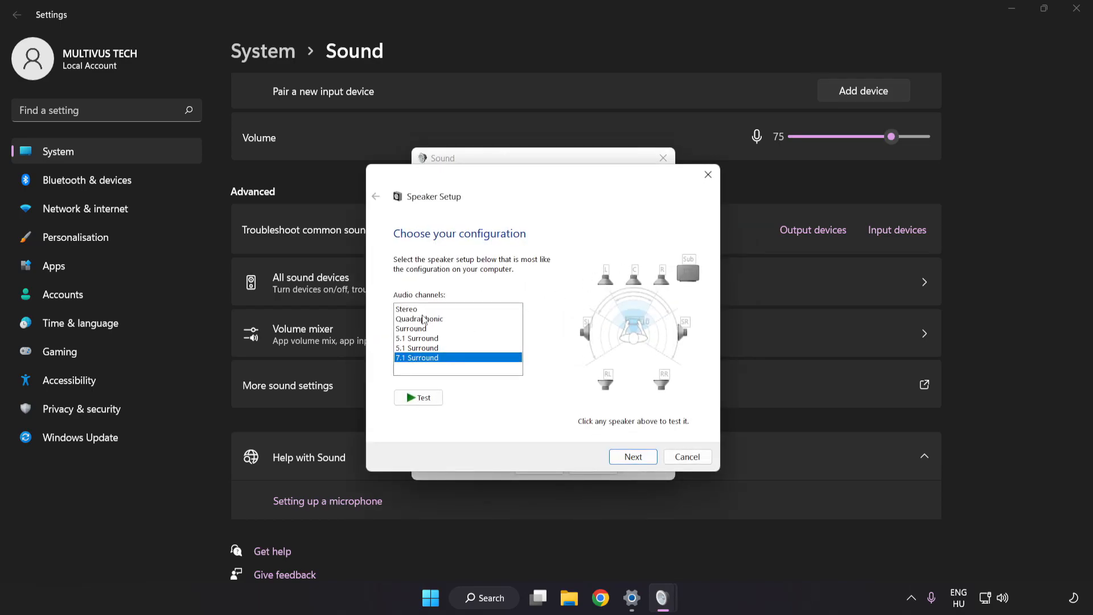
mouse_move(465, 349)
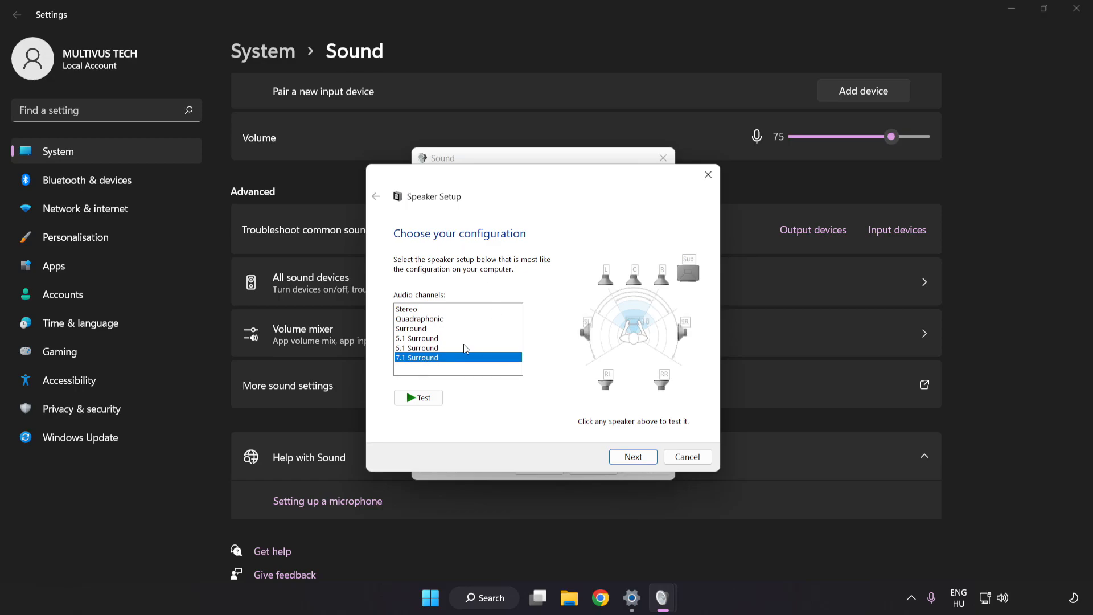
mouse_move(633, 457)
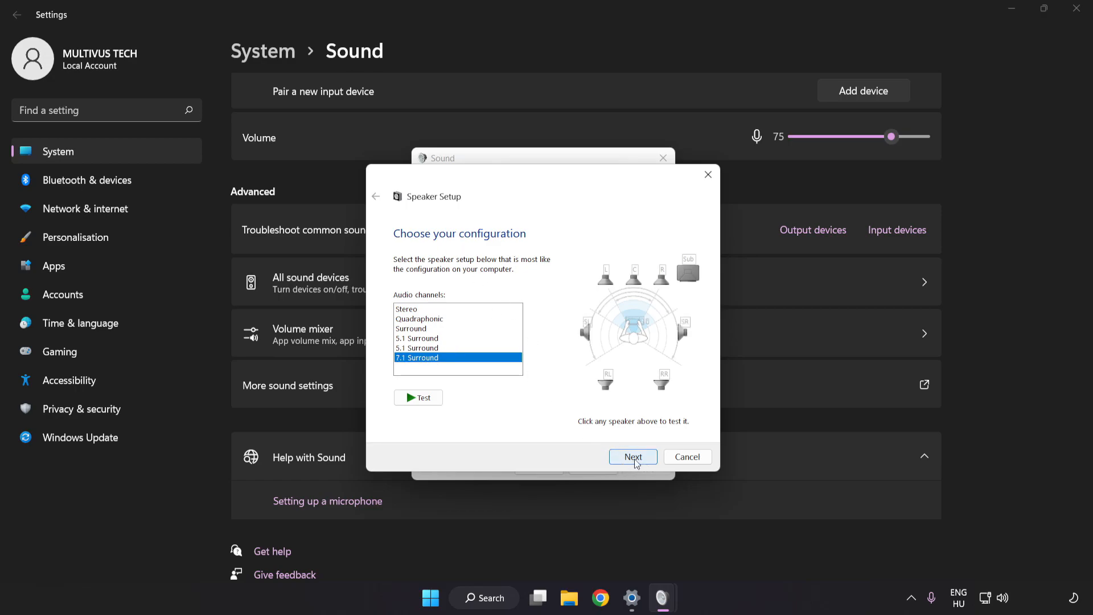
left_click(633, 457)
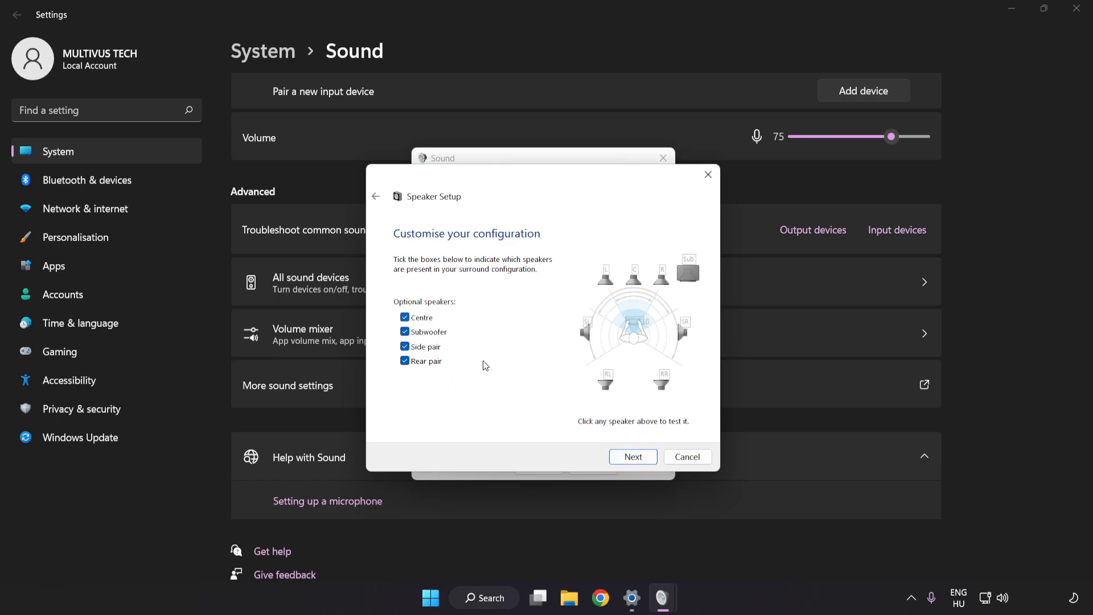
left_click(631, 457)
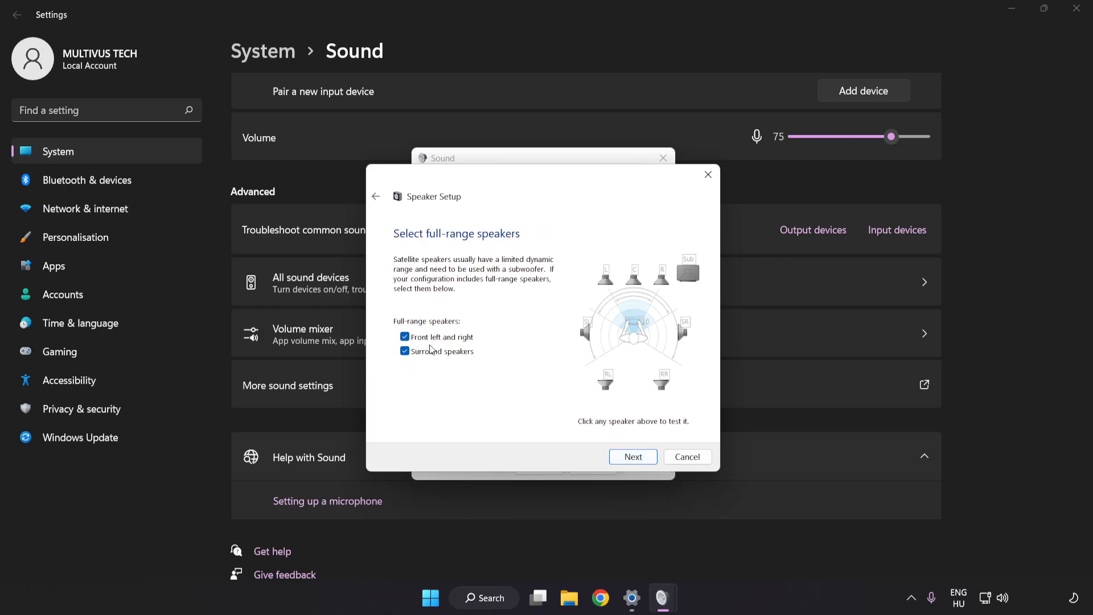
left_click(632, 457)
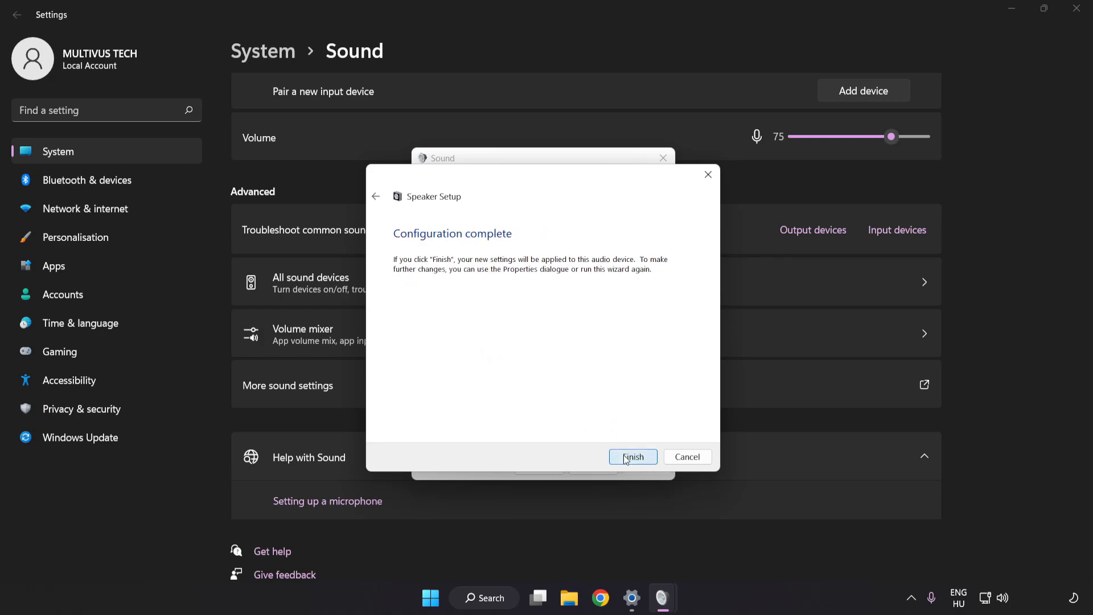
left_click(632, 457)
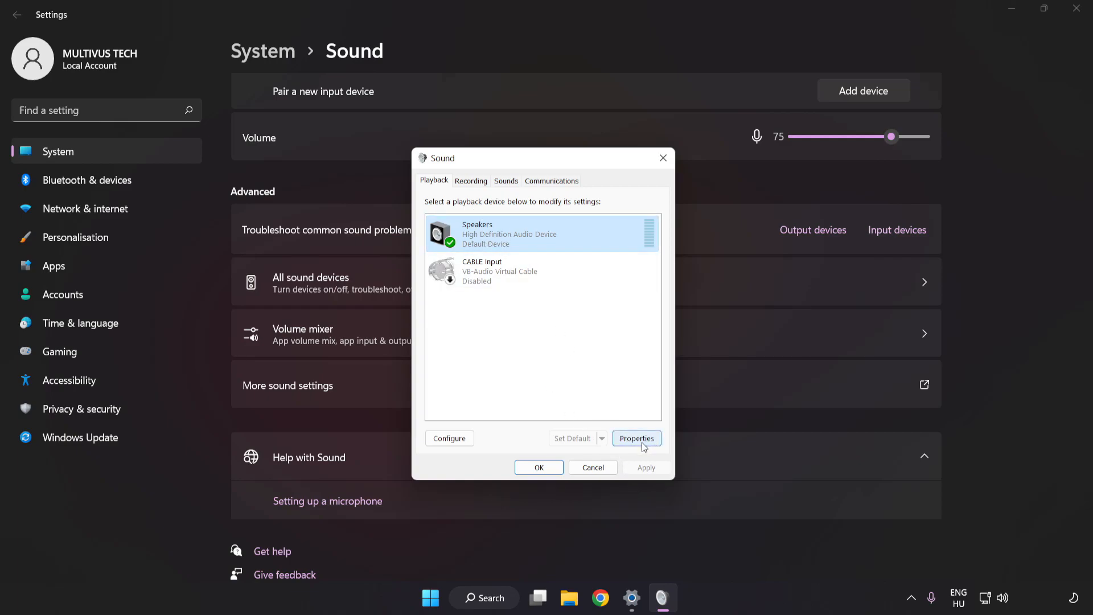
- Disable all enhancements in the Speakers Properties Enhancements tab and apply the change
left_click(636, 438)
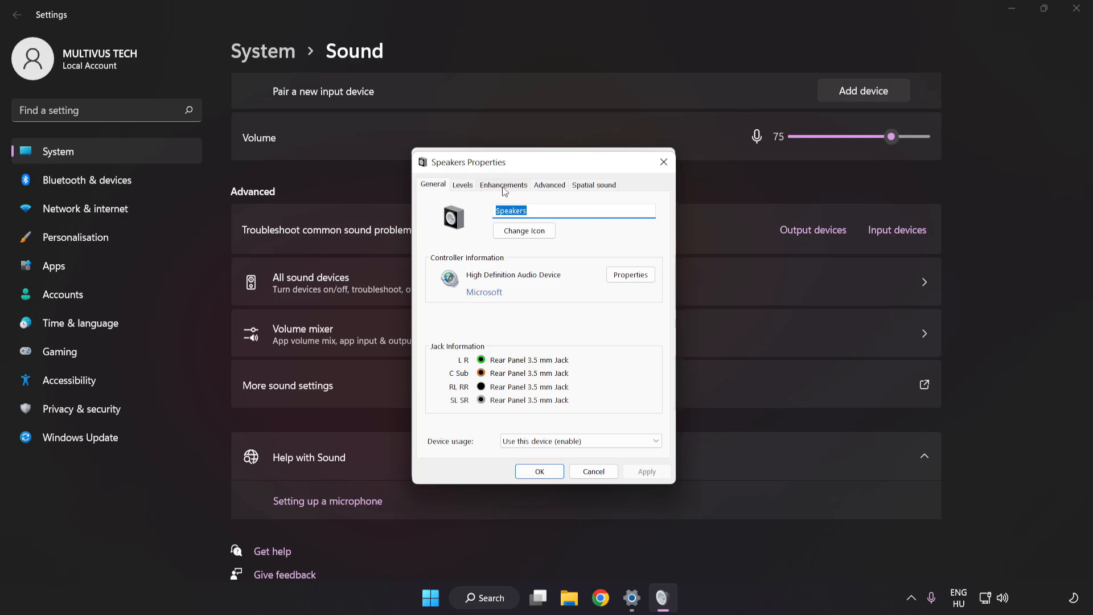
left_click(502, 184)
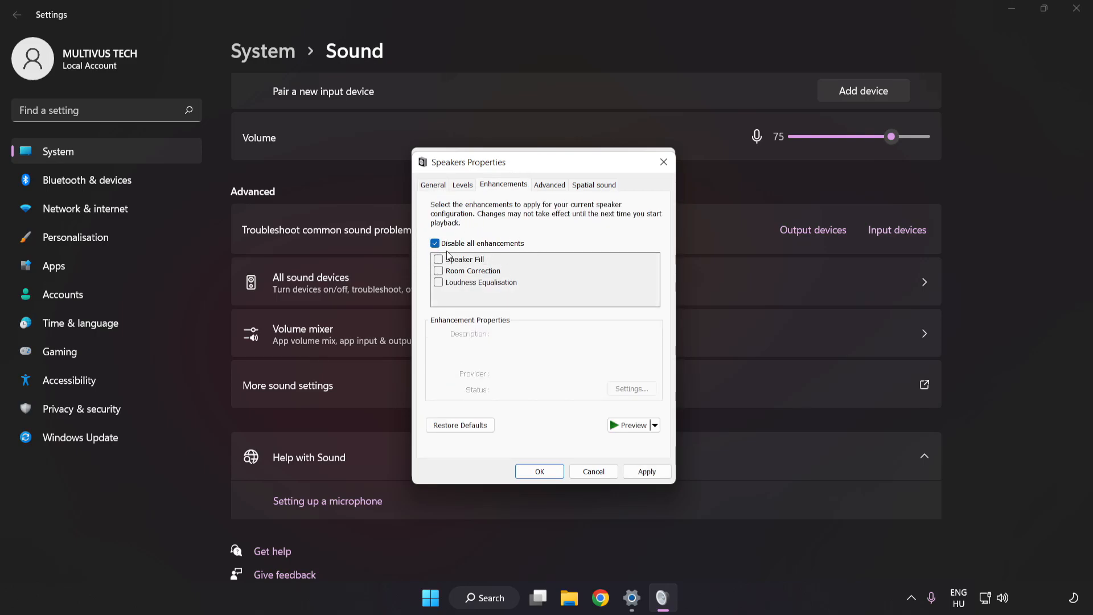
left_click(646, 471)
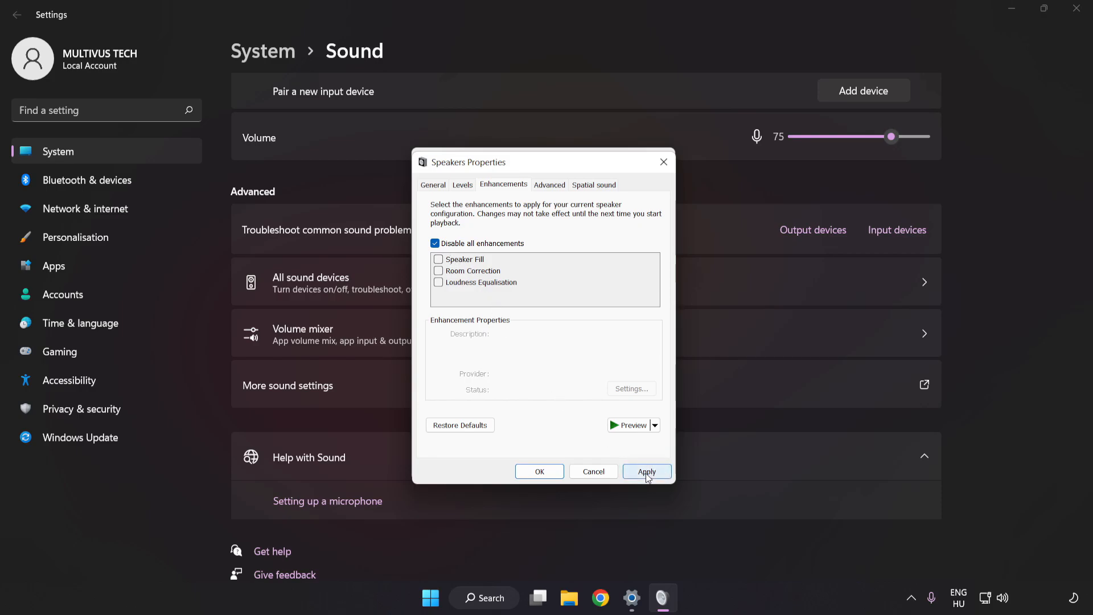
left_click(646, 471)
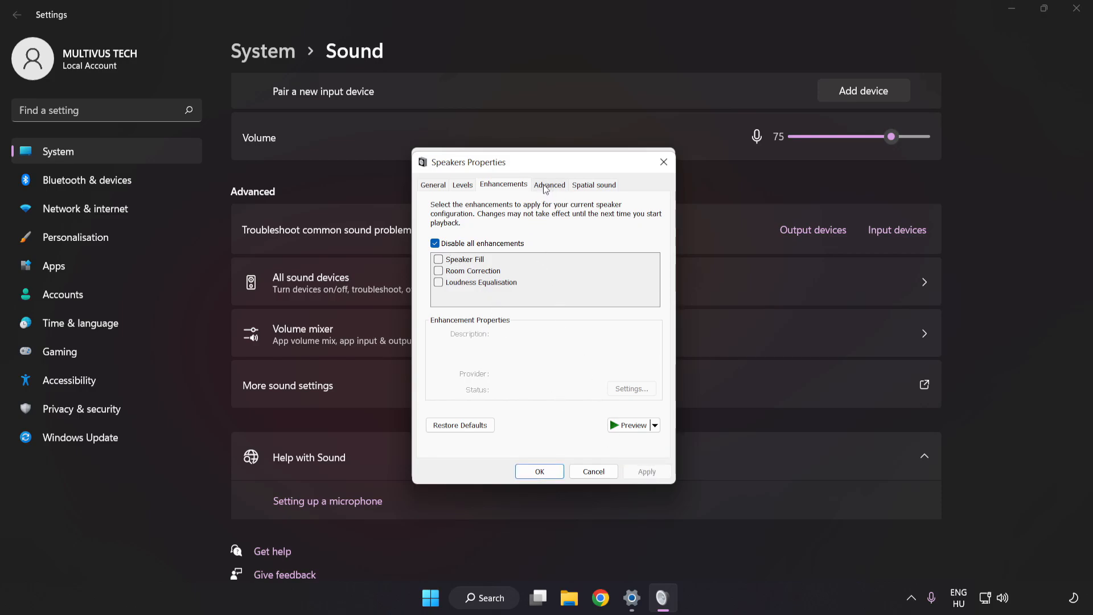
- Set the Speakers default format to 16 bit, 48000 Hz (DVD Quality) and close both dialogs
left_click(549, 184)
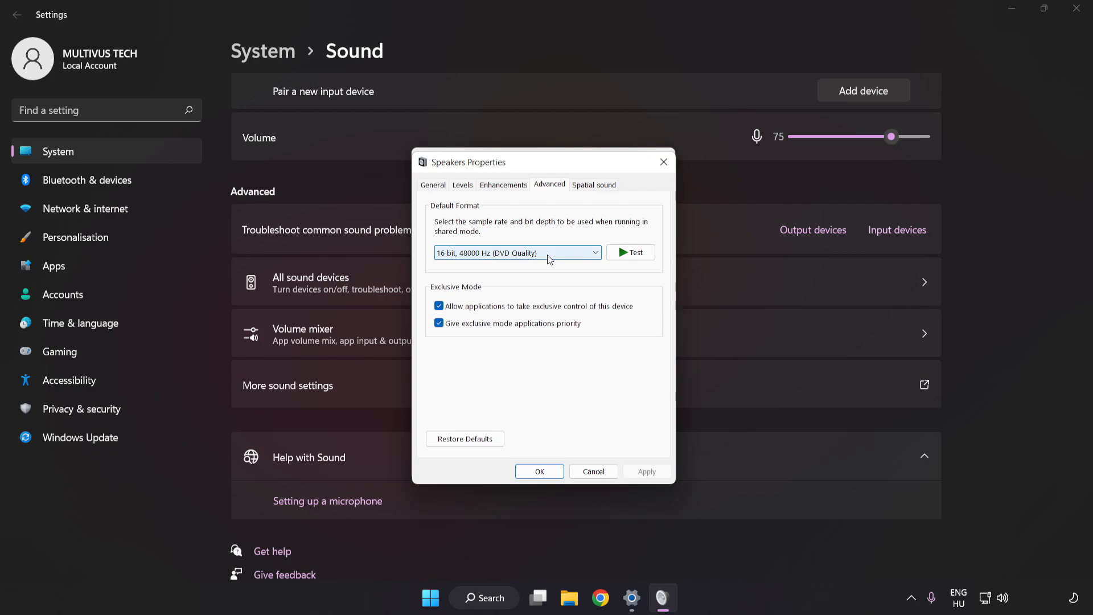
left_click(517, 253)
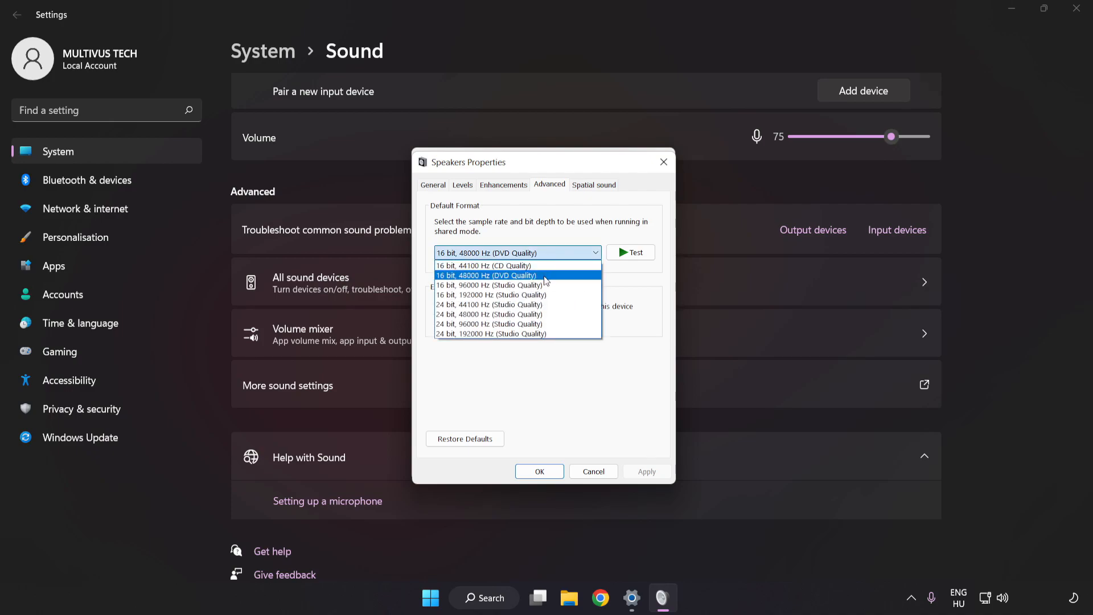
left_click(490, 275)
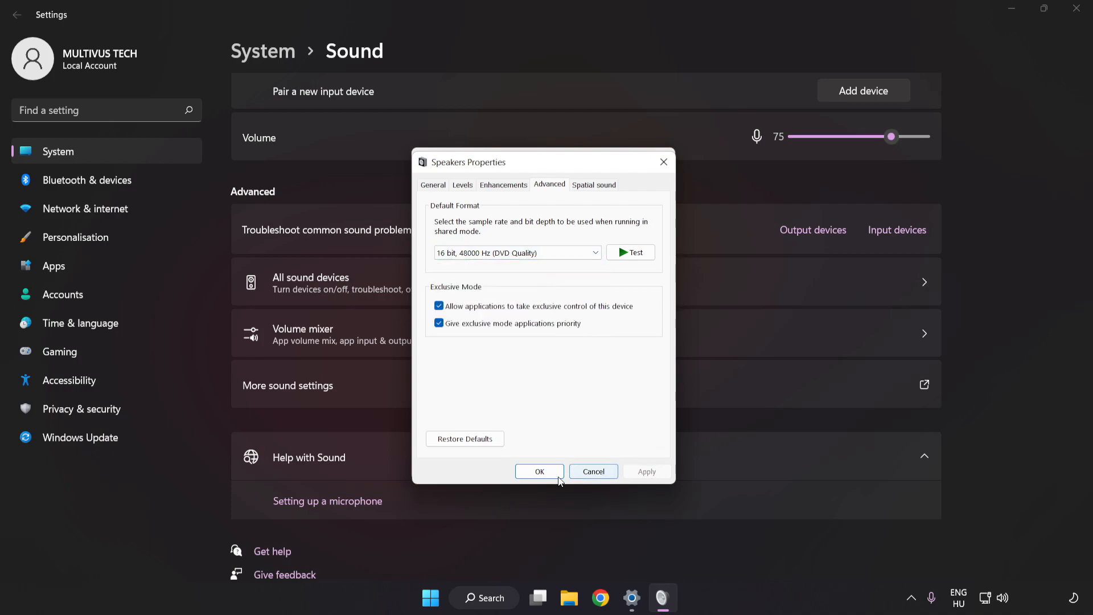
left_click(538, 471)
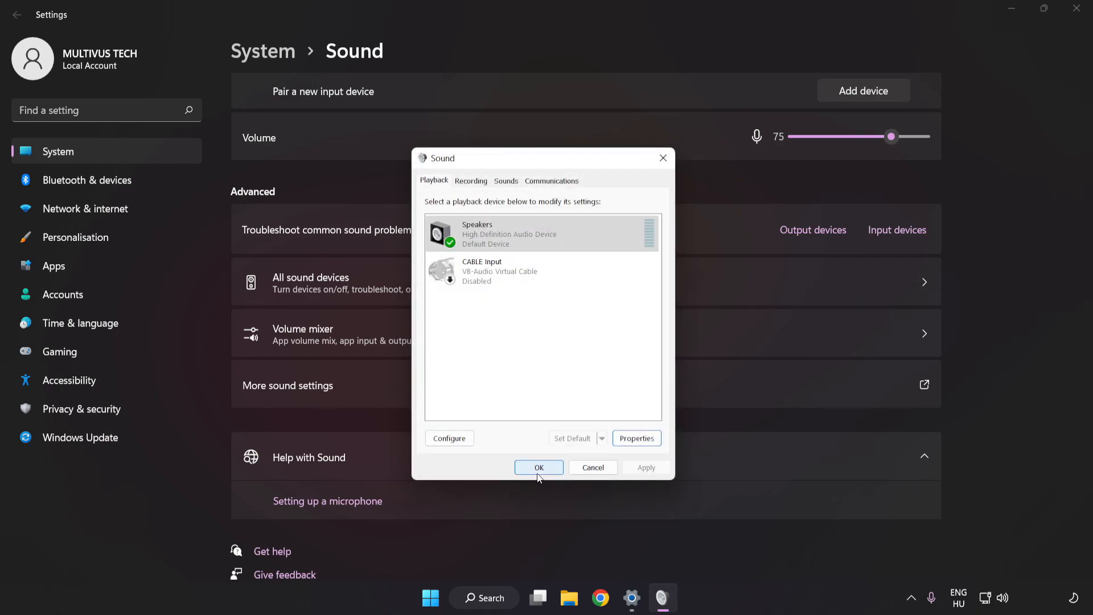
left_click(538, 467)
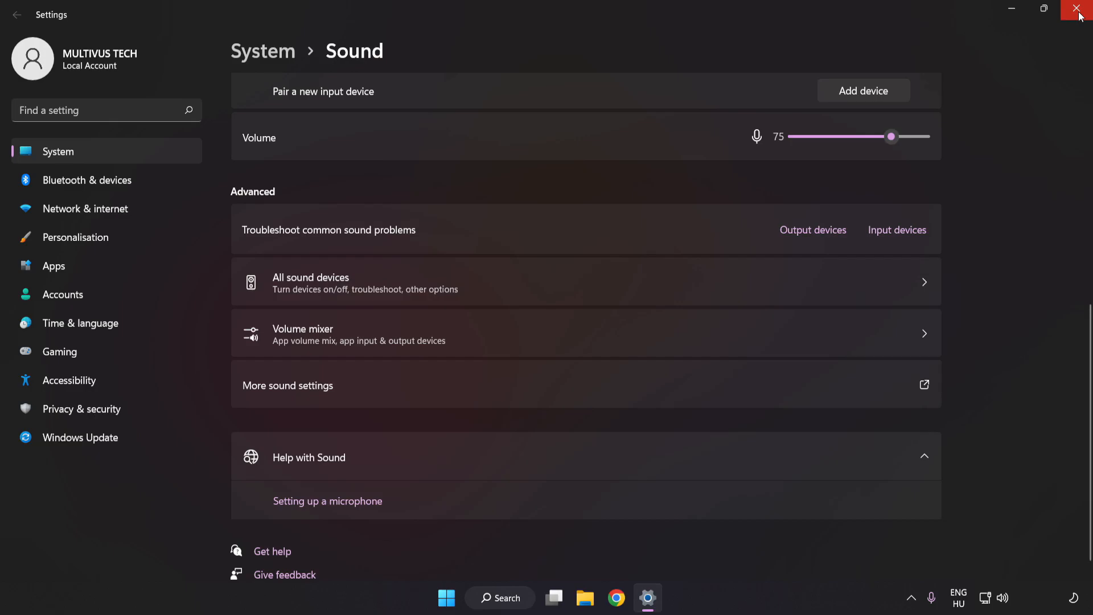
- Close the Settings window and bring up Windows Search
left_click(1081, 9)
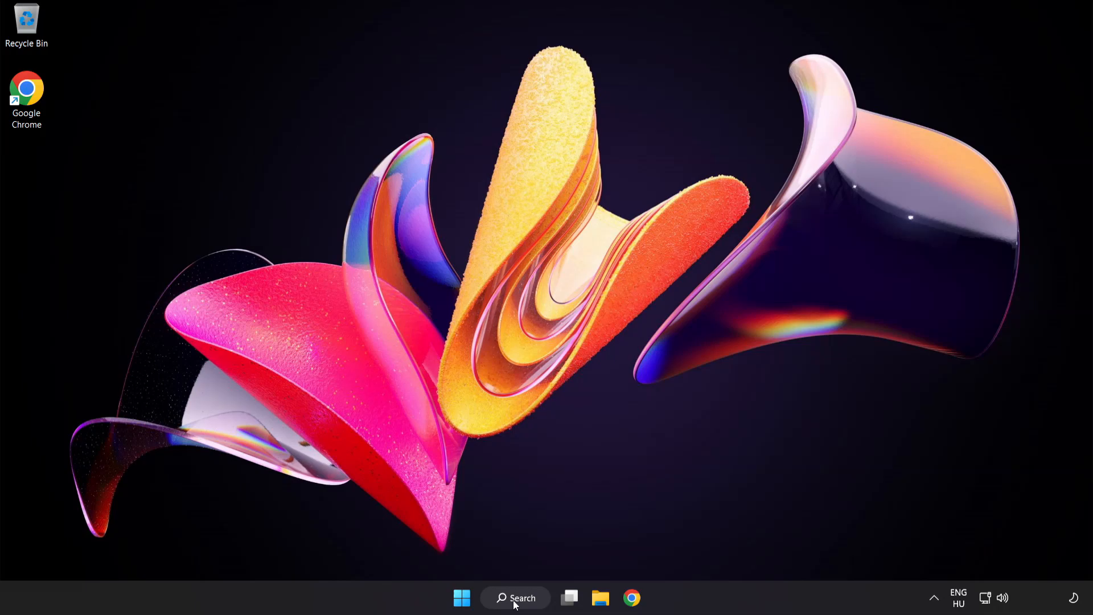
left_click(515, 597)
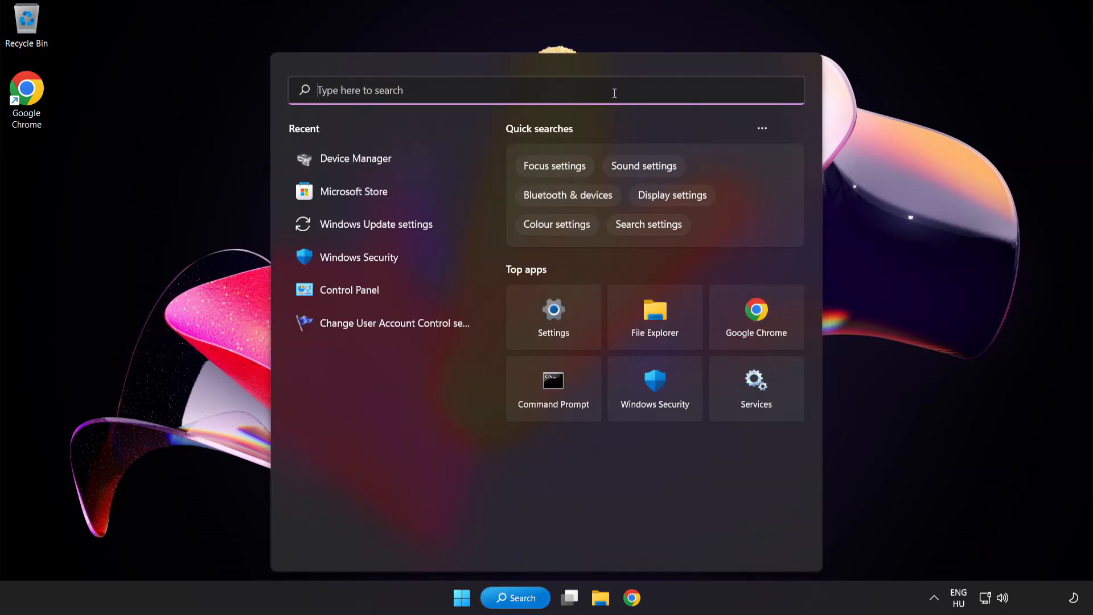
- Search for 'device manager' and open Device Manager
type("device manager")
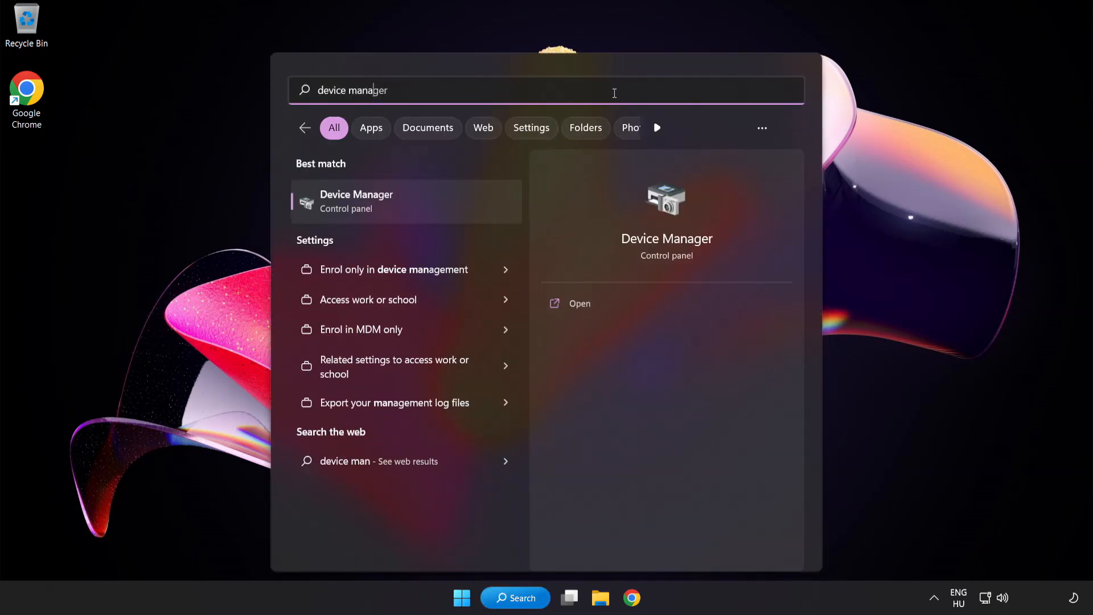
type("g")
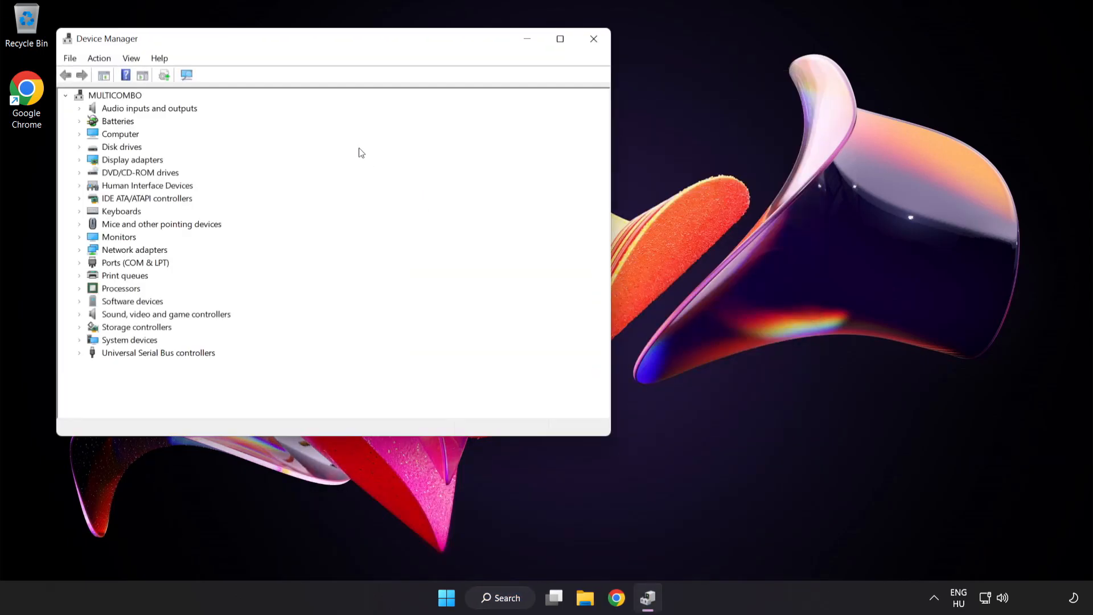
- Expand Sound, video and game controllers and start Update driver for High Definition Audio Device
left_click_drag(335, 38, 479, 111)
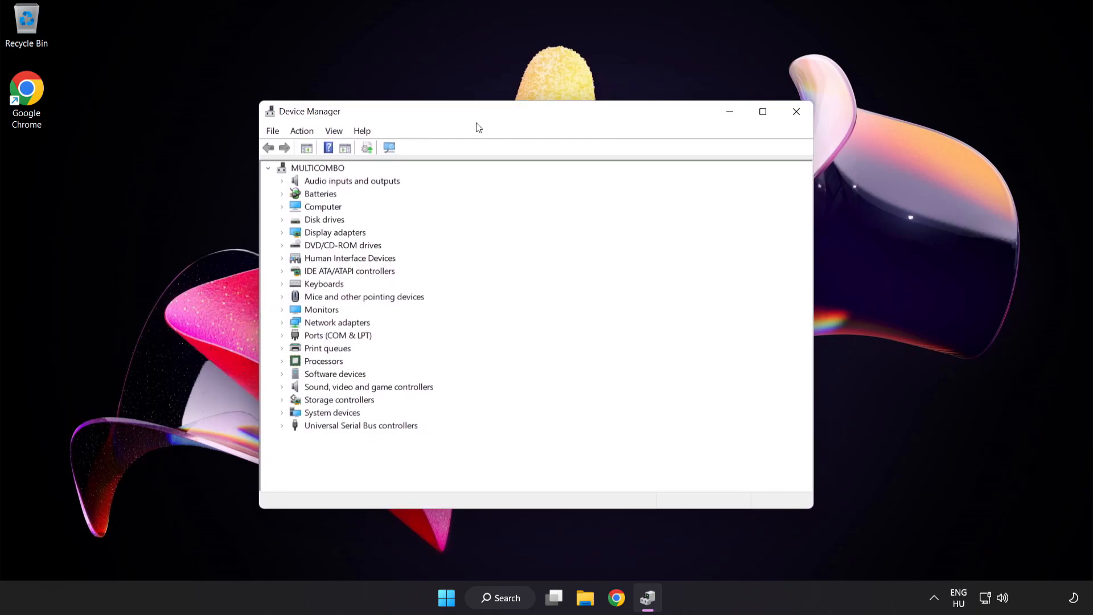
left_click(369, 386)
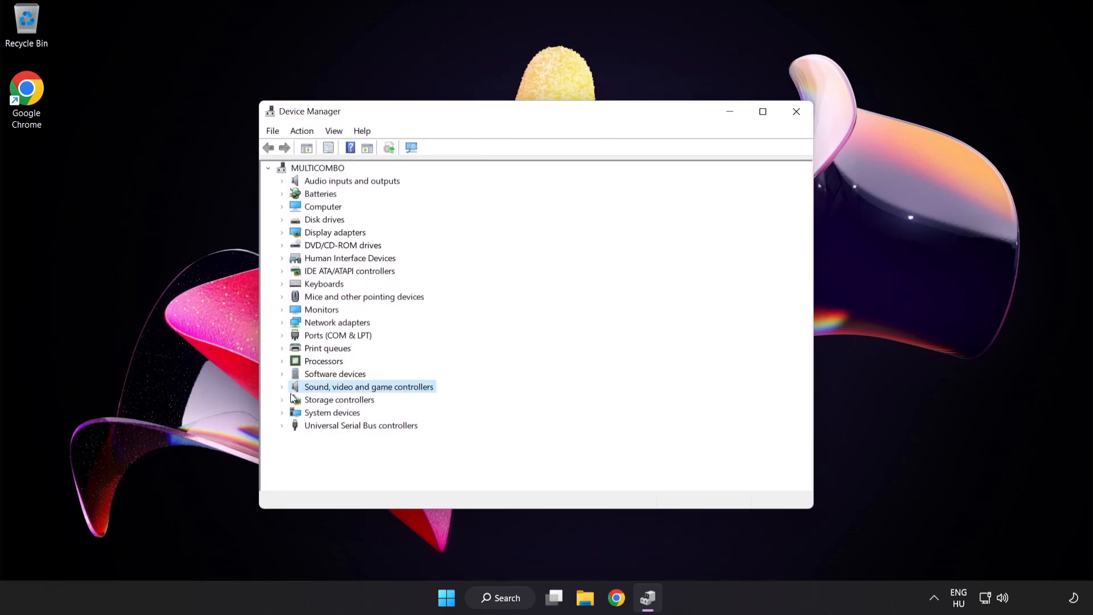
left_click(283, 387)
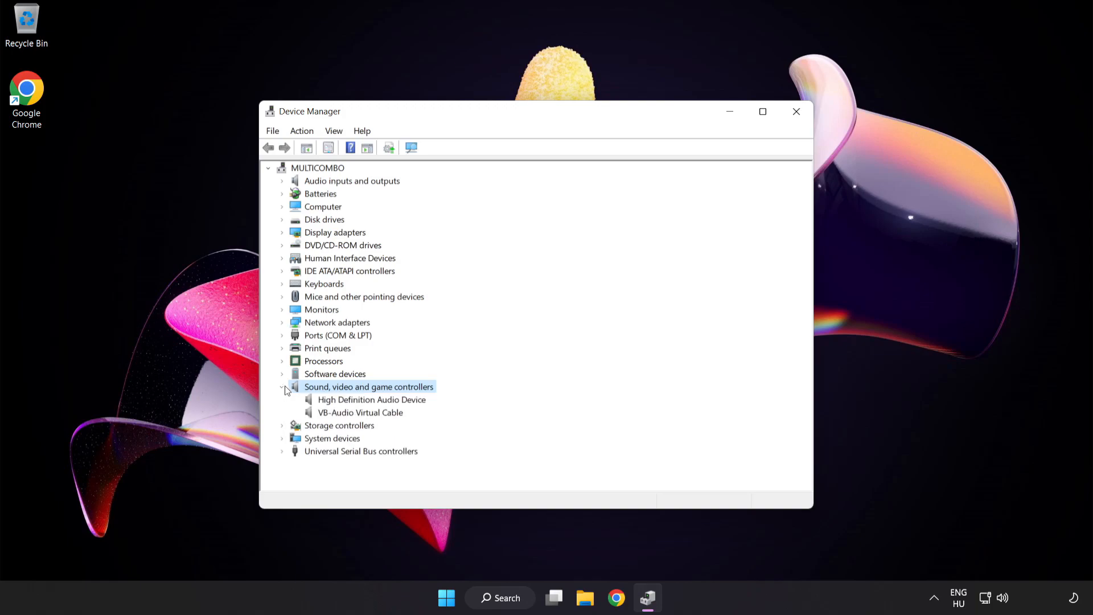
left_click(372, 399)
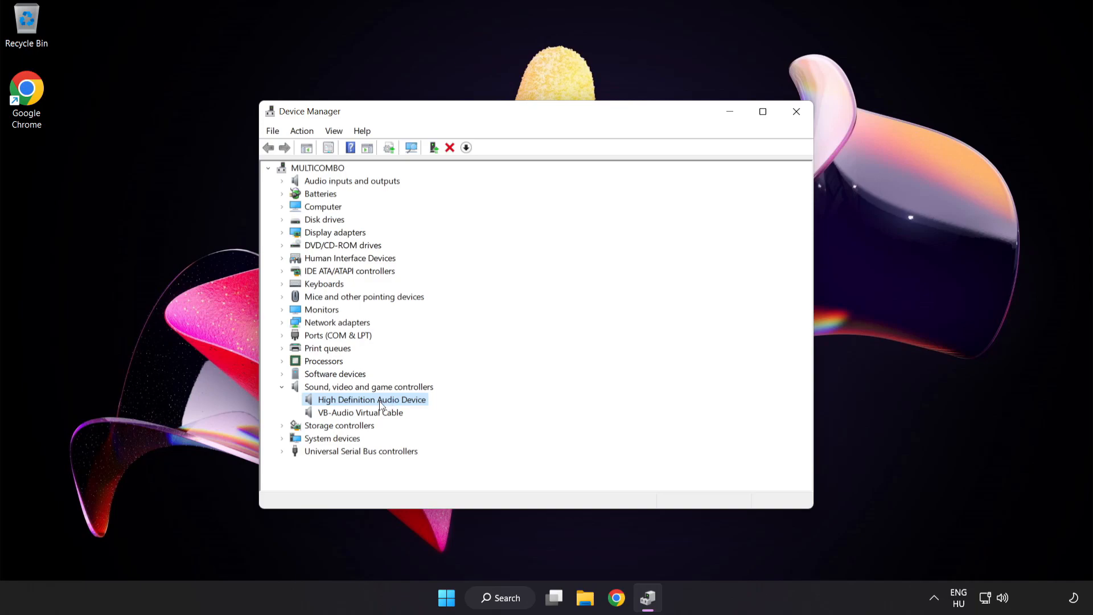
right_click(370, 398)
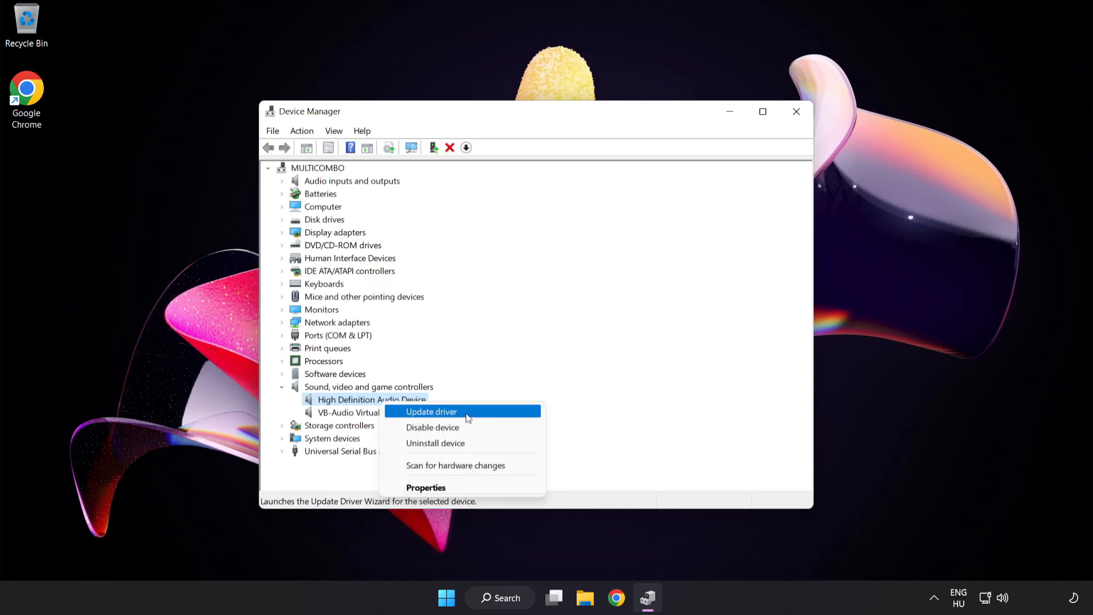
left_click(431, 411)
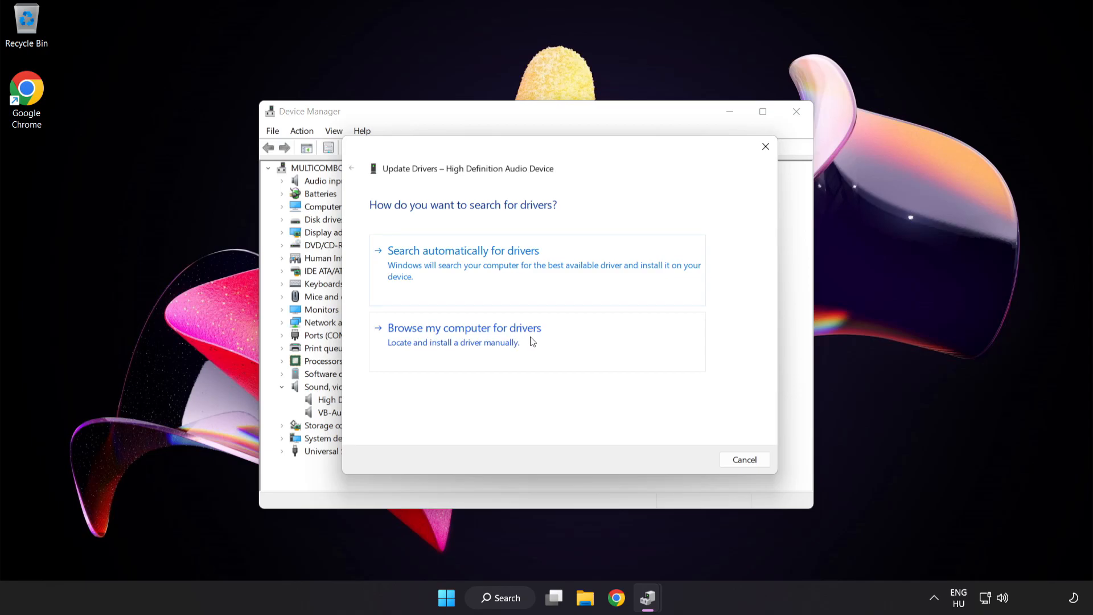
- Install the High Definition Audio Device driver from this computer's compatible list, accepting the warning
left_click(465, 328)
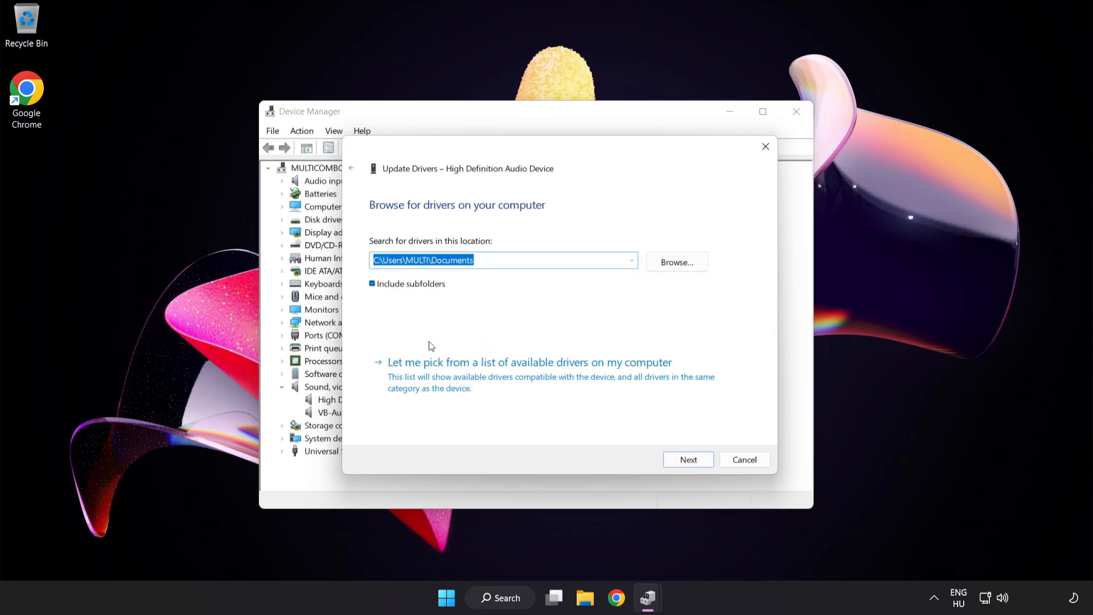
mouse_move(474, 378)
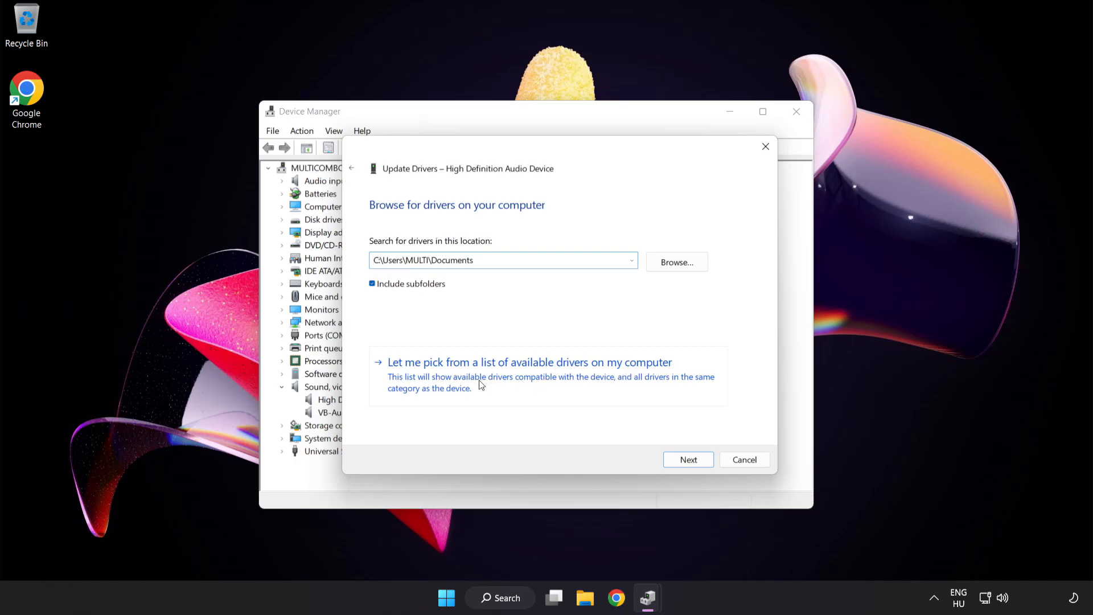
left_click(528, 362)
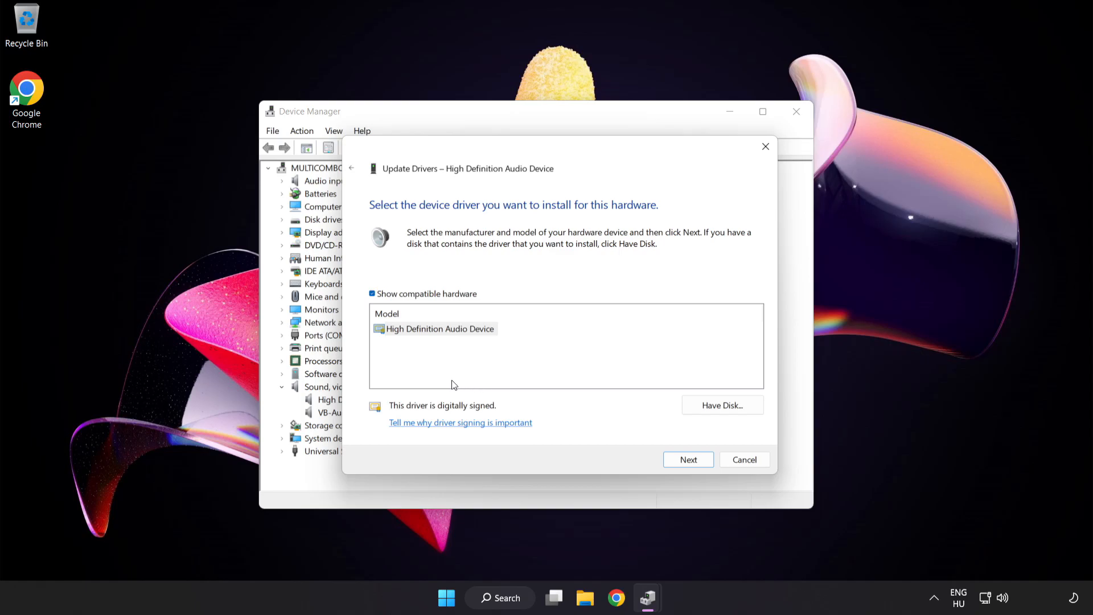
left_click(439, 329)
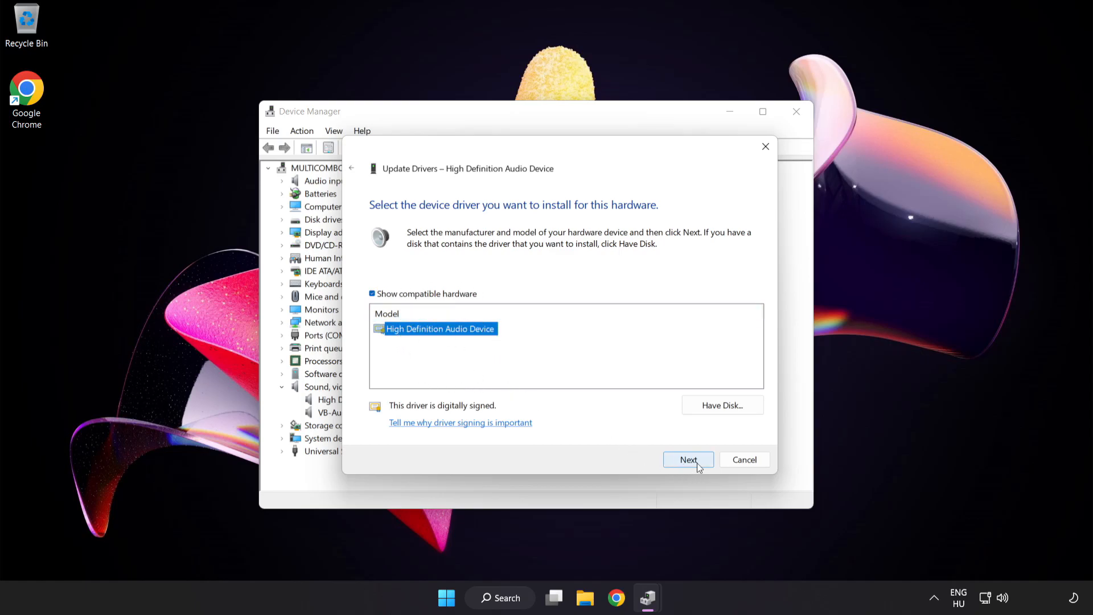
left_click(688, 459)
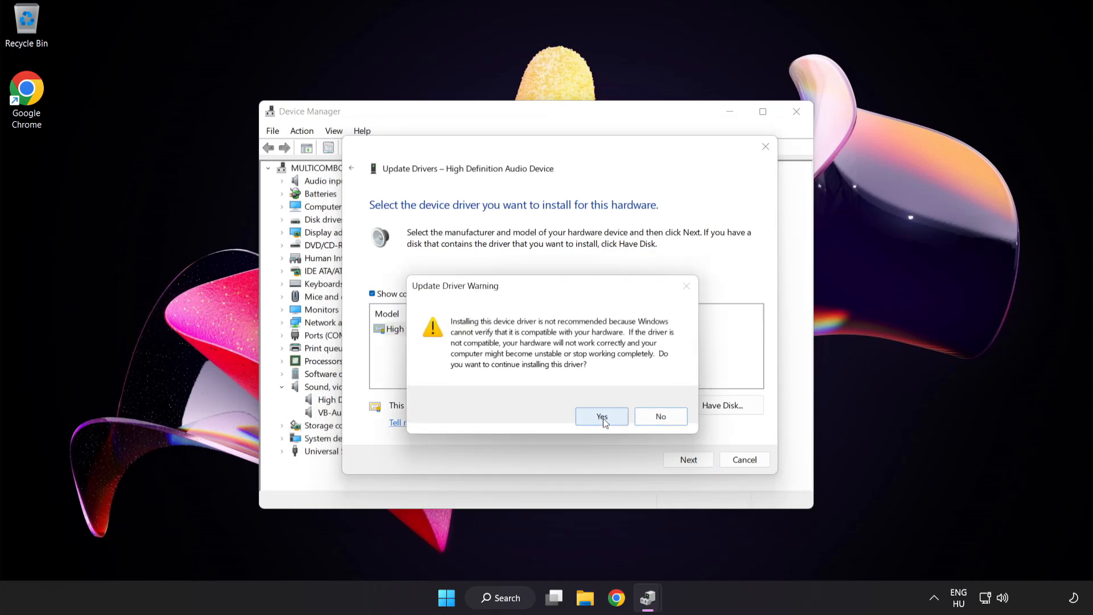
left_click(601, 417)
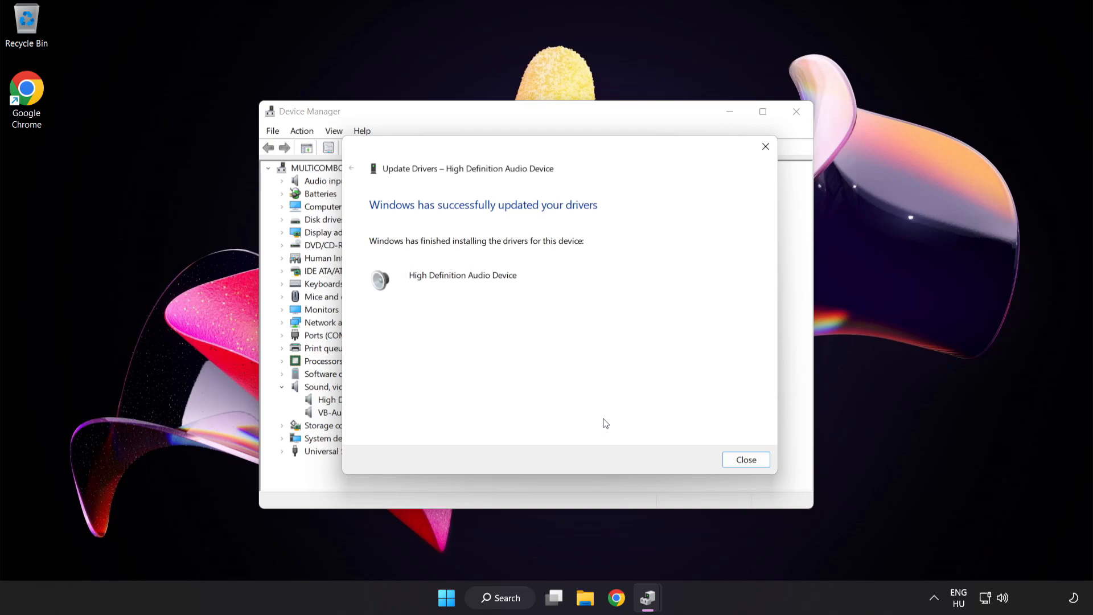
mouse_move(745, 459)
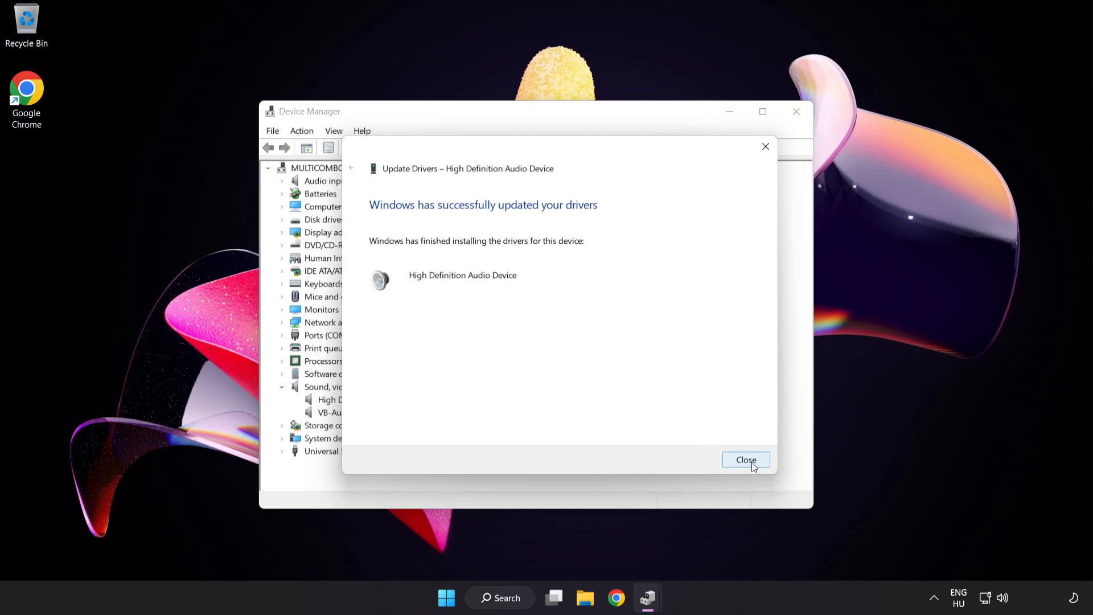
left_click(745, 459)
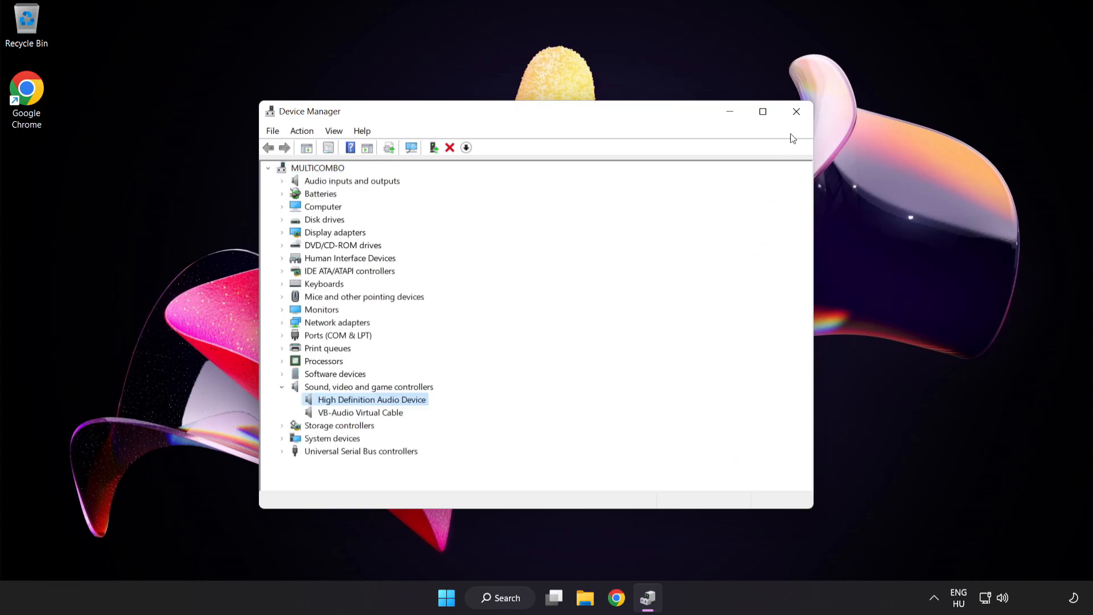
- Close Device Manager, view the Start power options, and open the tray speaker icon's sound menu
left_click(795, 111)
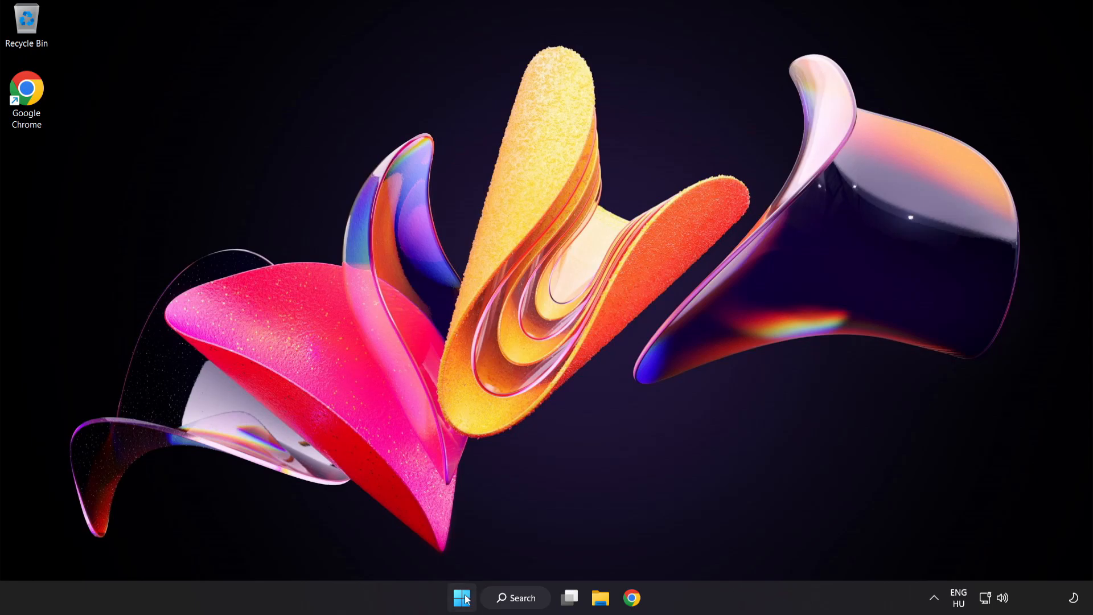
left_click(461, 597)
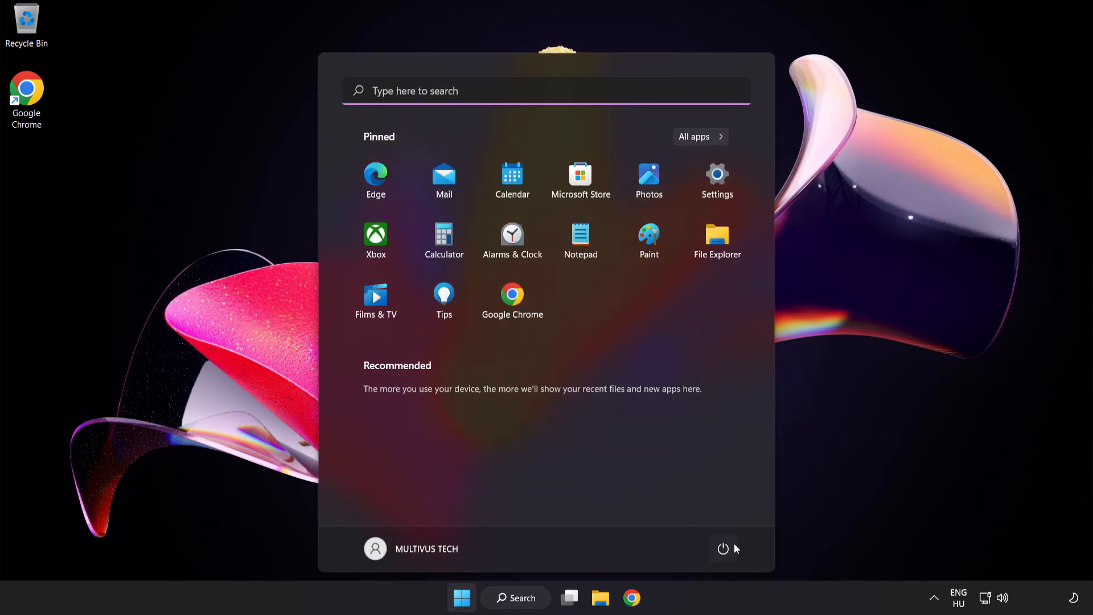
left_click(723, 549)
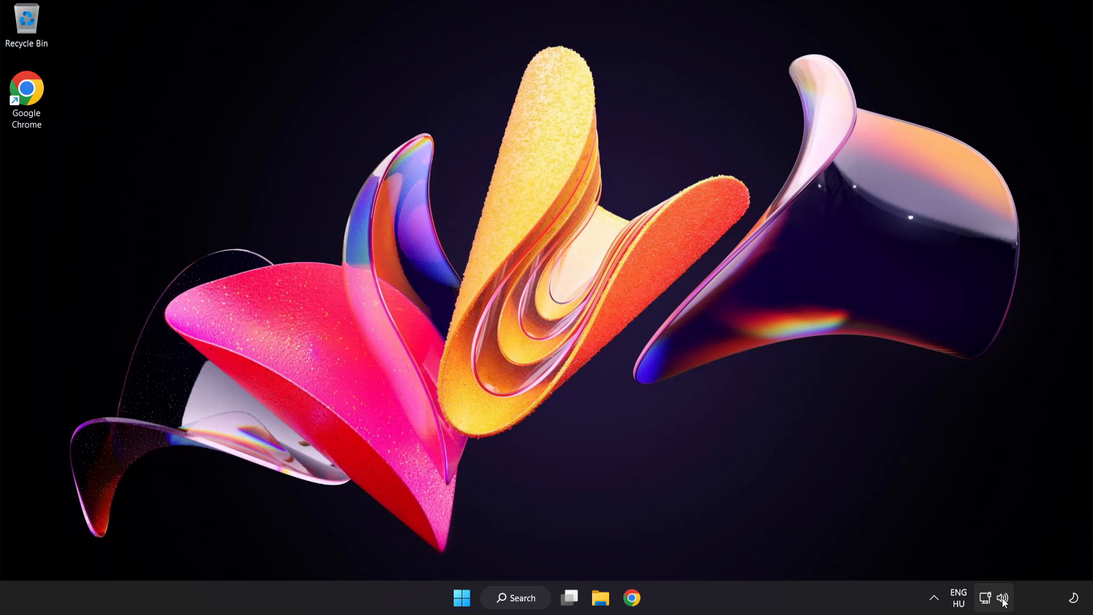
right_click(1002, 598)
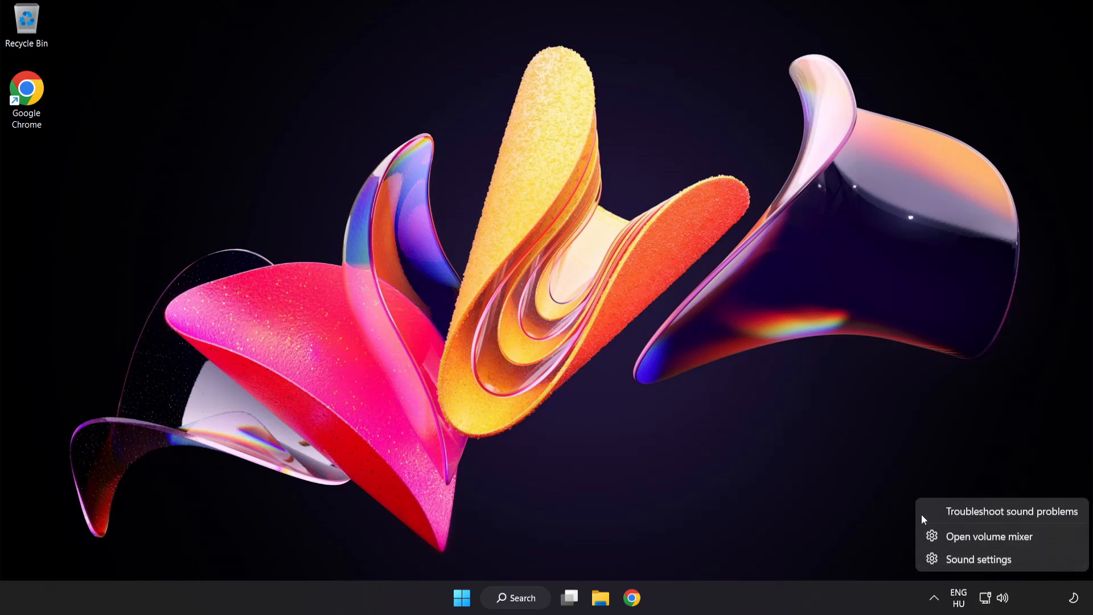